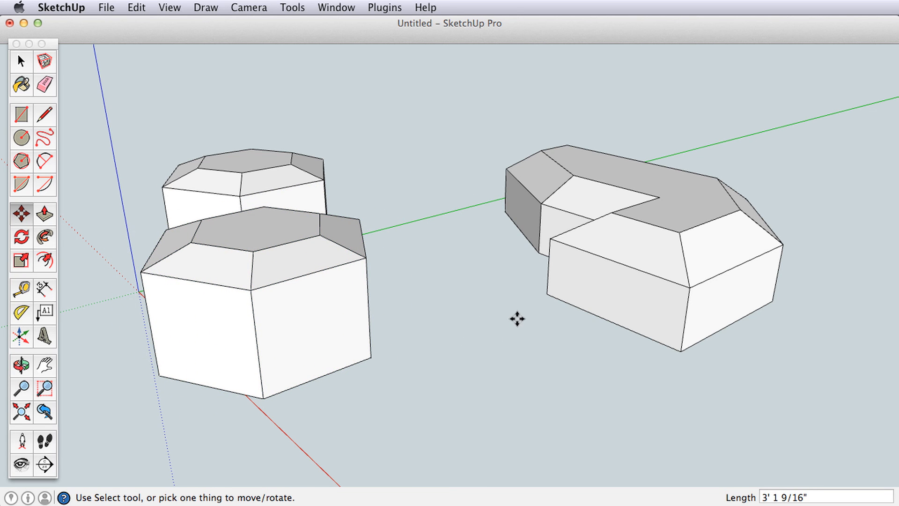
mouse_move(455, 311)
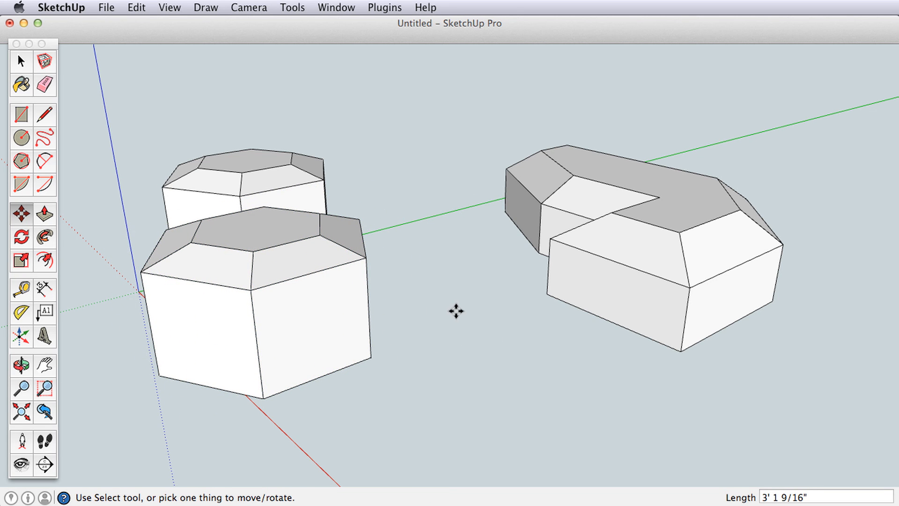
mouse_move(455, 279)
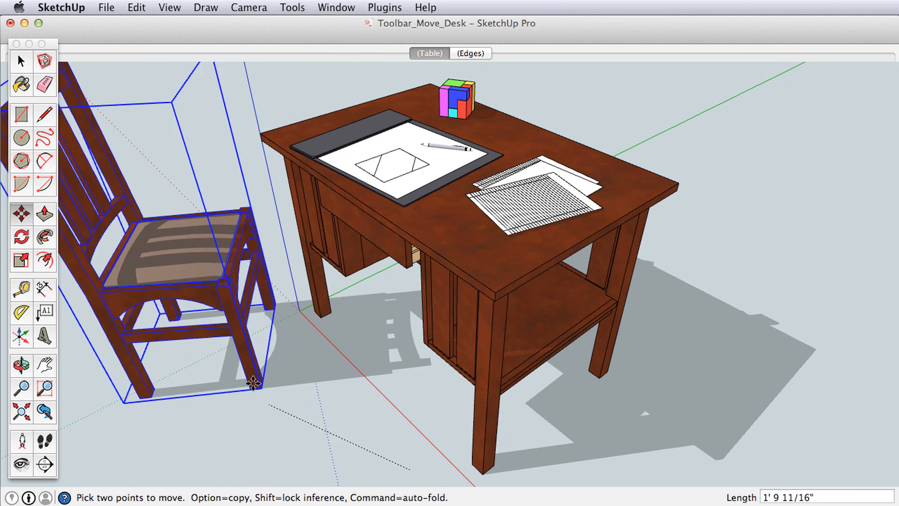
Step: Drag the chair out, then tuck it up against the front of the desk
drag(250, 381, 273, 299)
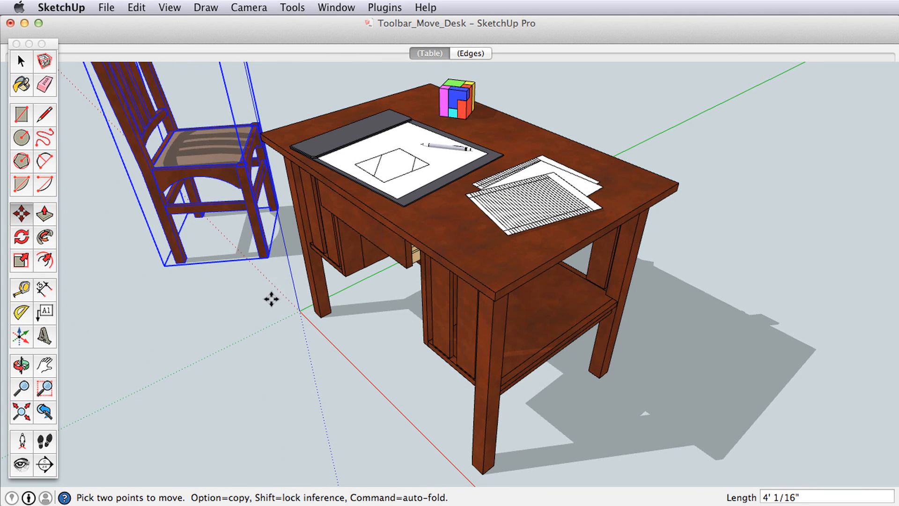
drag(270, 298, 204, 321)
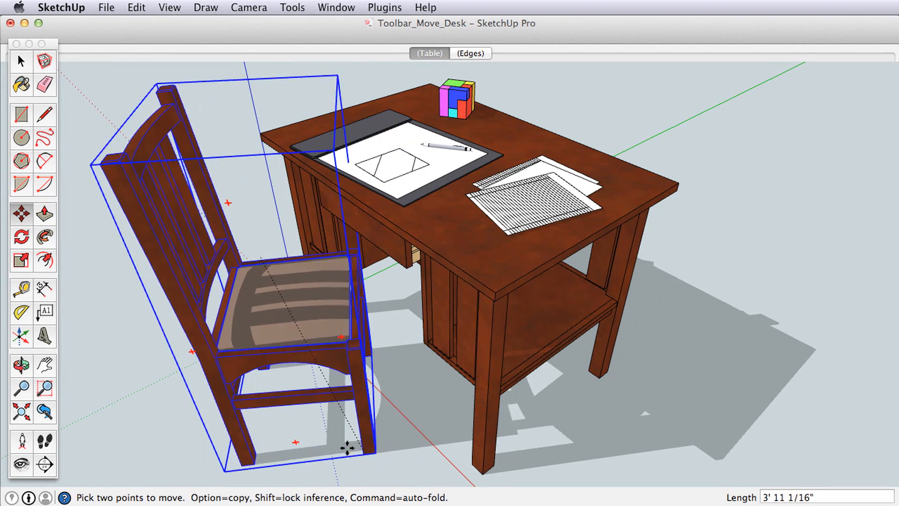
drag(344, 433, 370, 439)
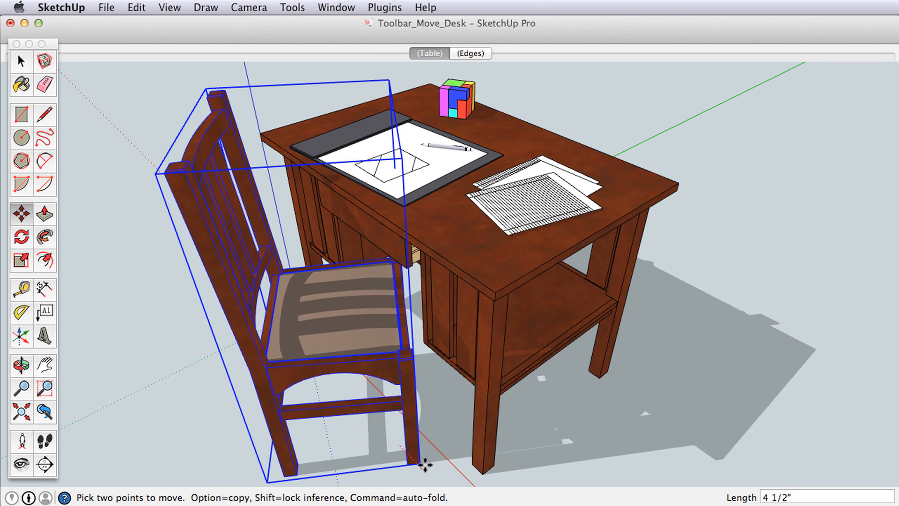
mouse_move(556, 414)
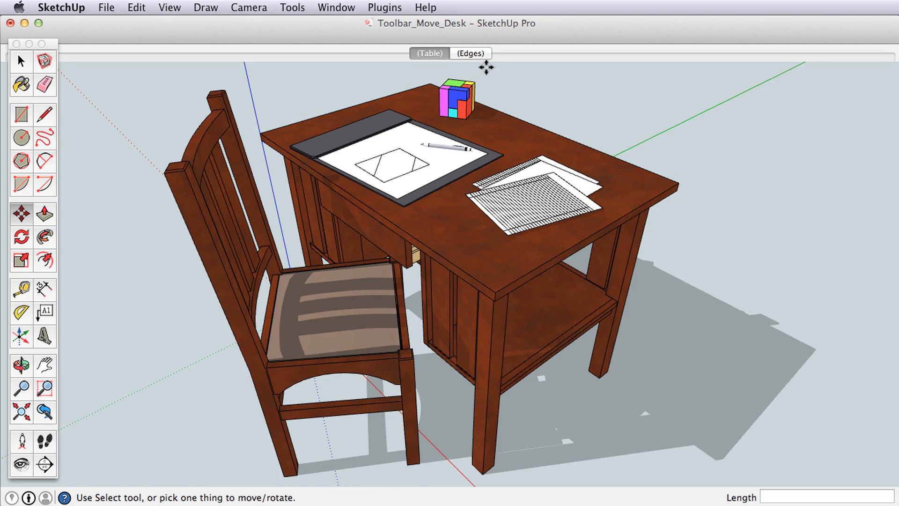
Step: Switch to the Edges close-up scene and move the pen toward the paper's middle
click(470, 53)
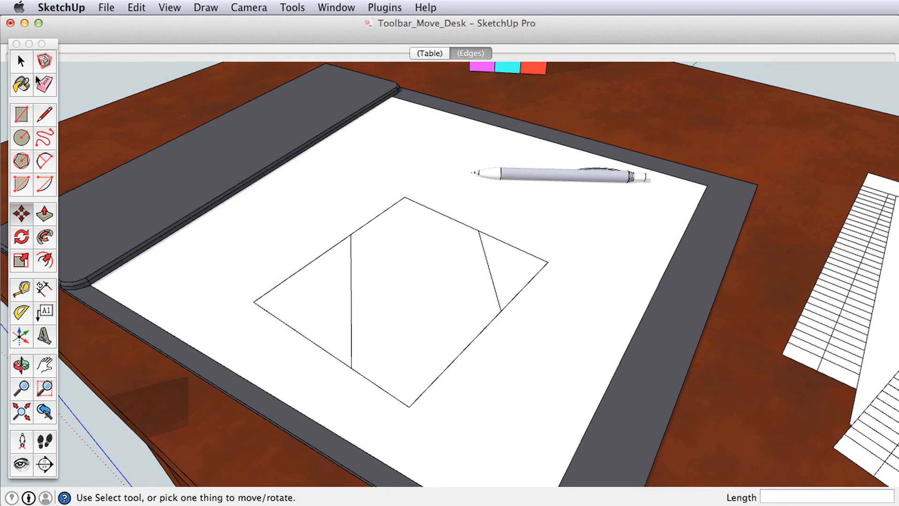
click(551, 175)
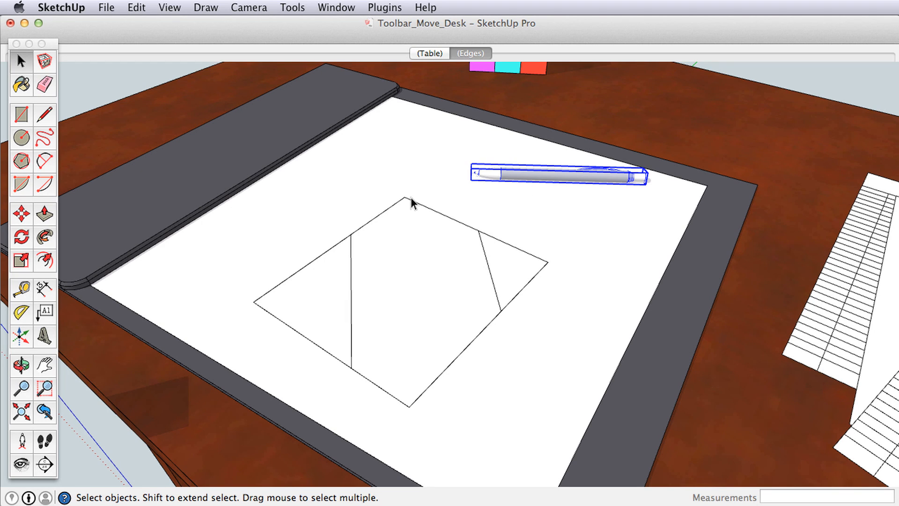
click(21, 212)
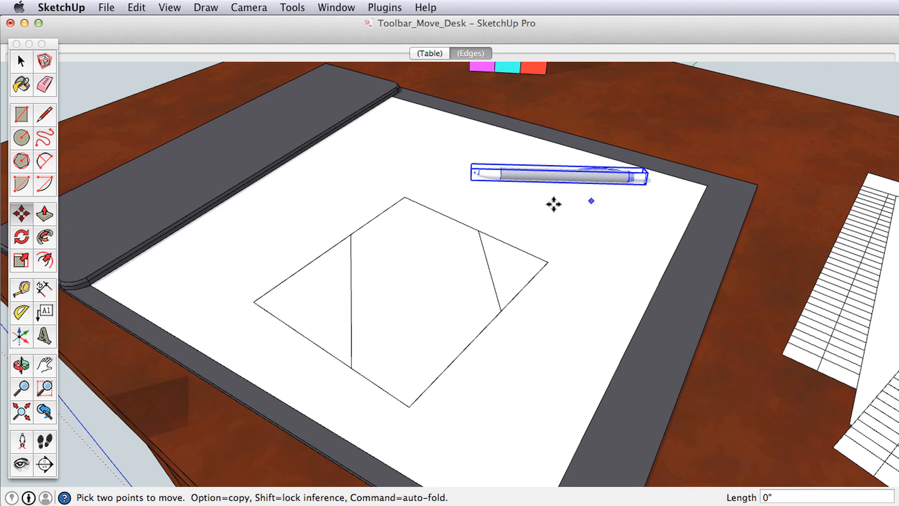
drag(591, 200, 243, 164)
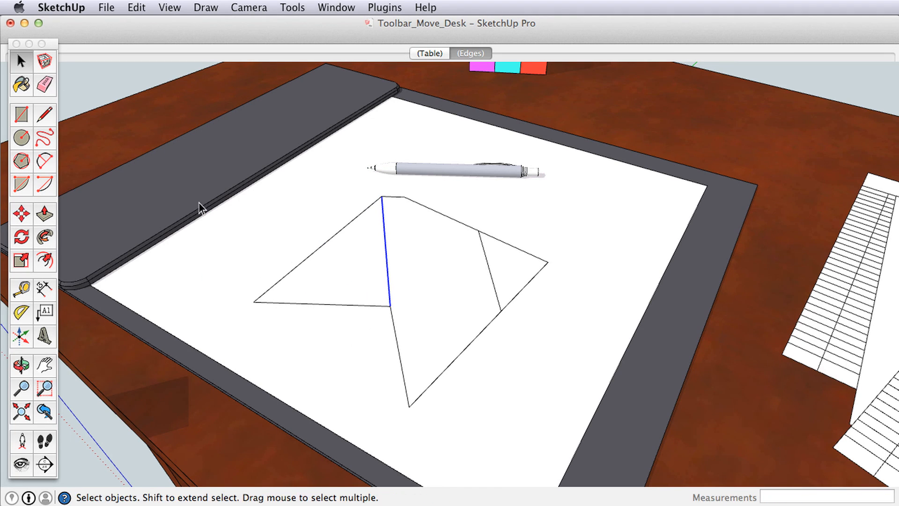
Step: Move the pen back near the paper's top right
click(22, 214)
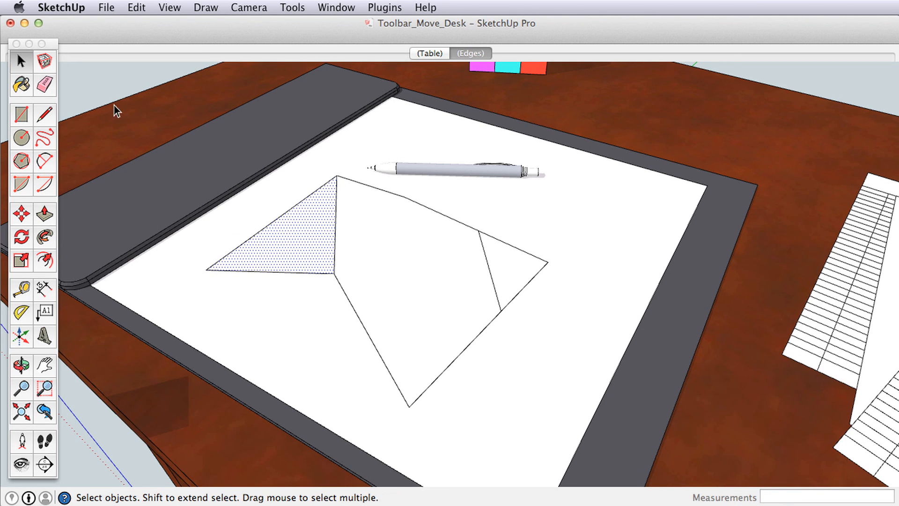
click(21, 214)
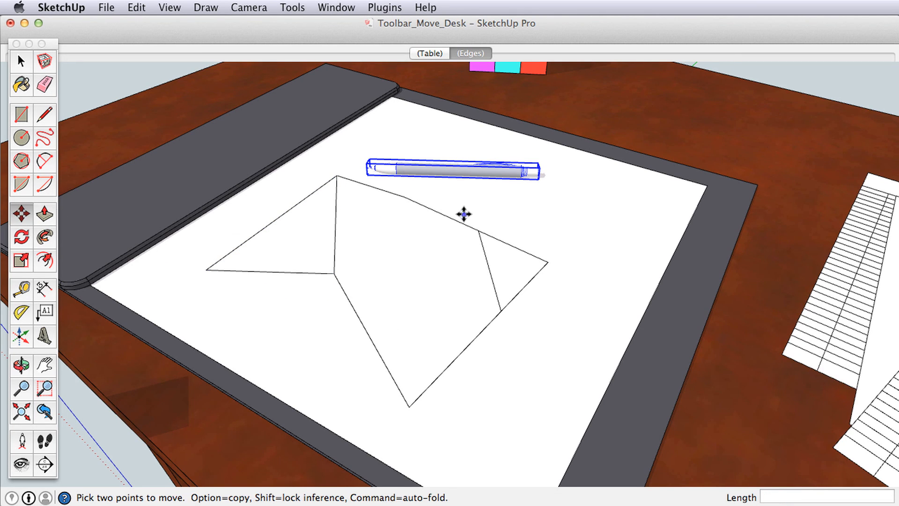
drag(462, 215, 826, 83)
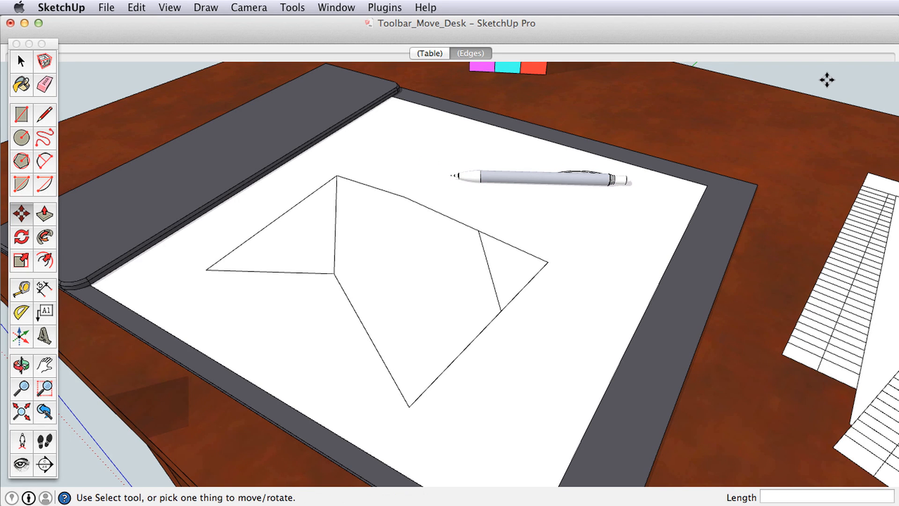
Step: Drag the sketch's upper right edge and right corner outward into a new position
click(21, 213)
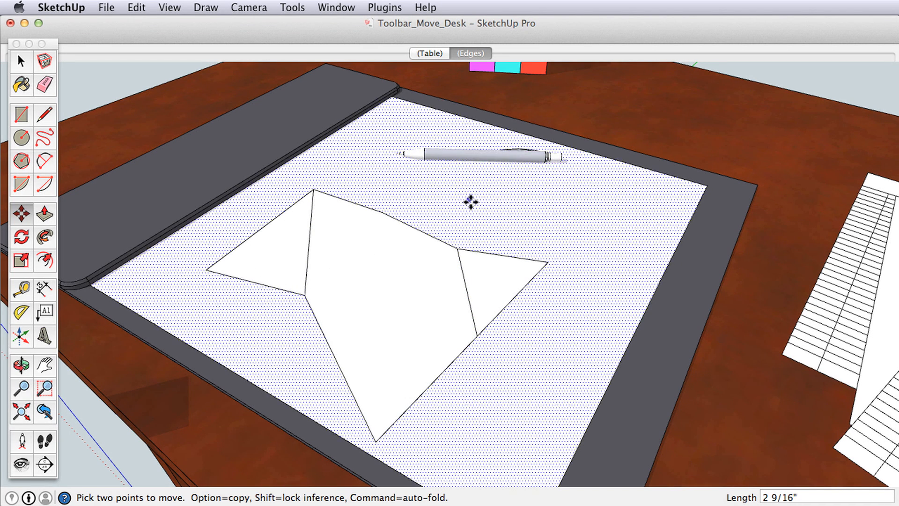
drag(469, 201, 545, 216)
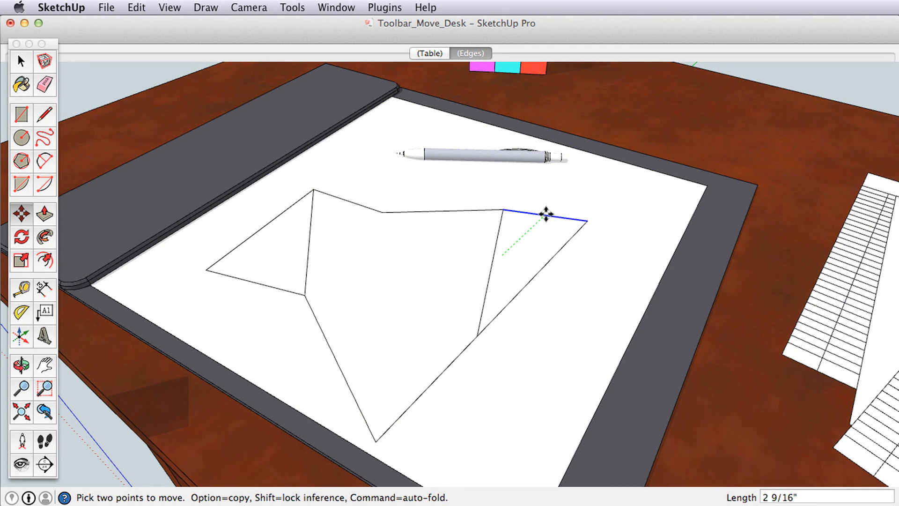
drag(545, 218, 550, 258)
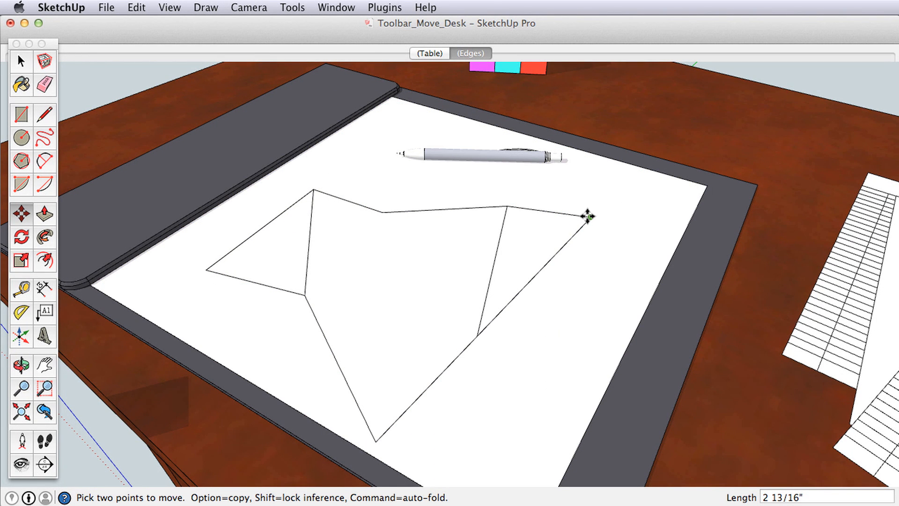
drag(582, 217, 631, 238)
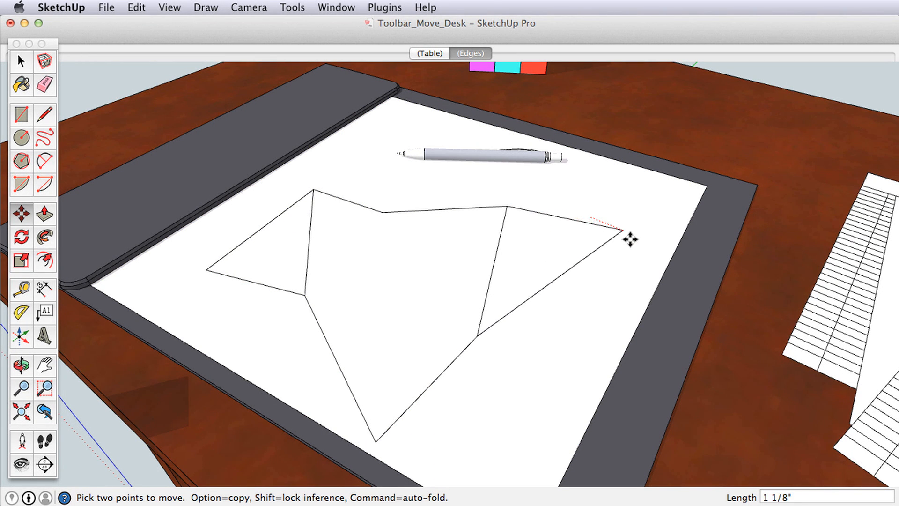
drag(630, 239, 477, 332)
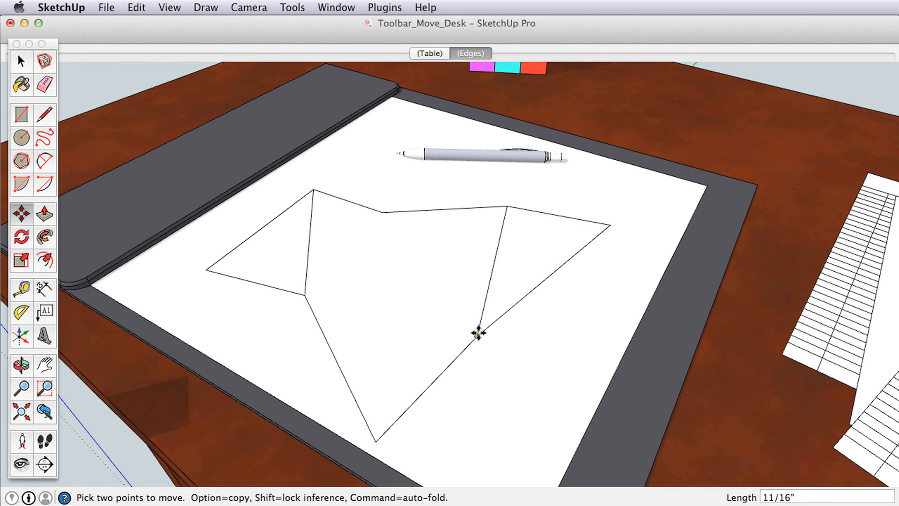
Step: Slide the inner line's lower end and push a top-edge point down into a notch
drag(480, 338, 533, 354)
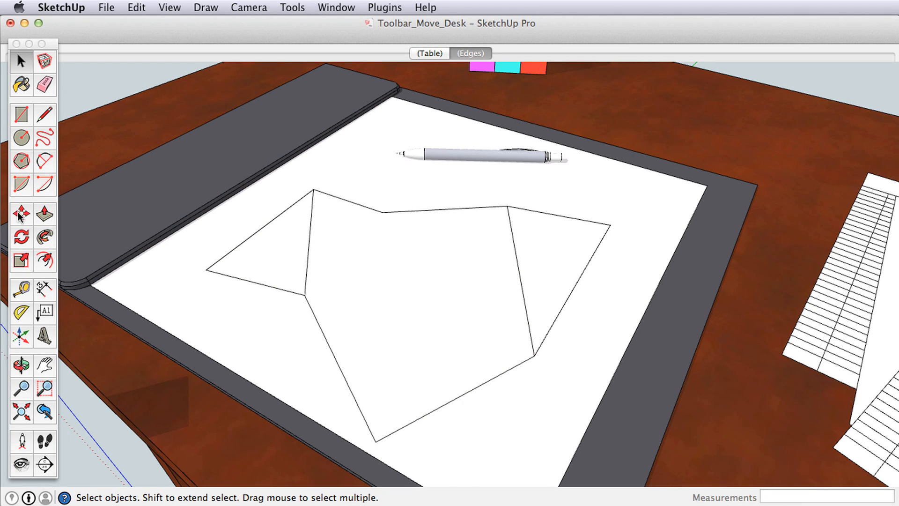
click(21, 213)
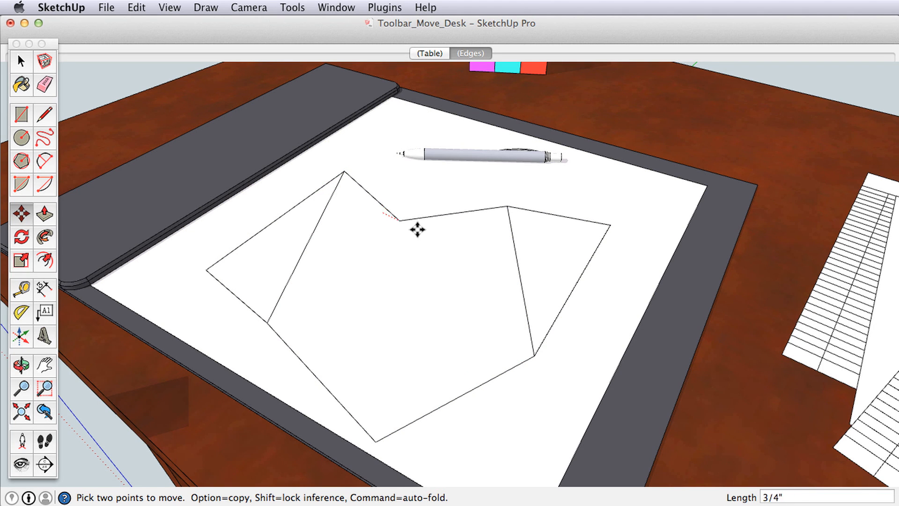
drag(417, 229, 505, 226)
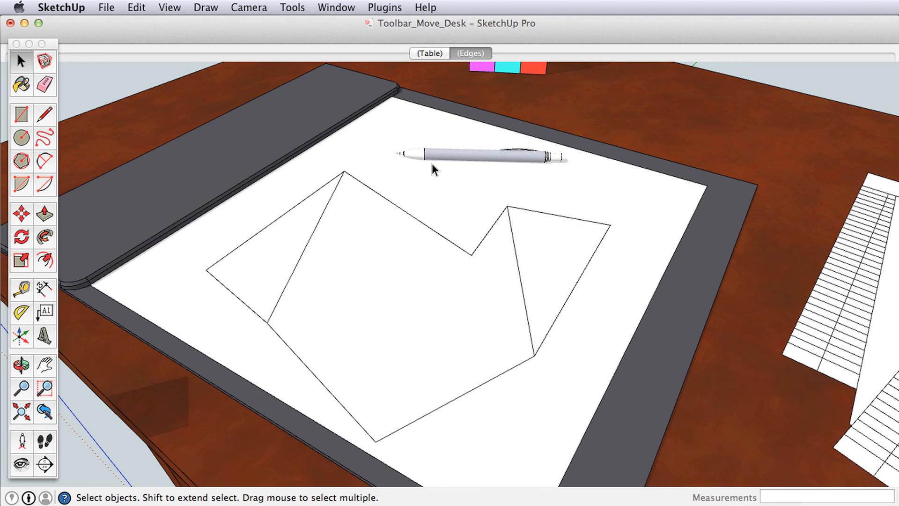
Step: Return to the Table scene and set the chair back in front of the desk
click(429, 53)
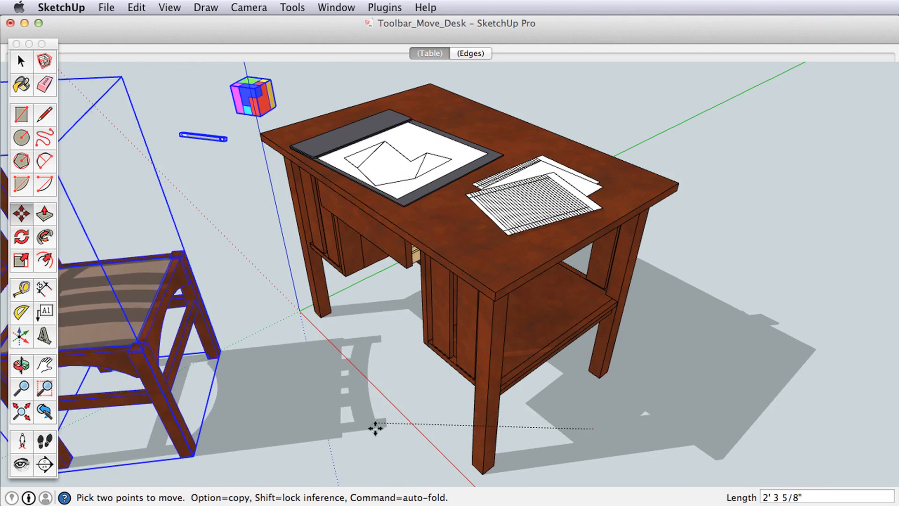
drag(373, 427, 803, 422)
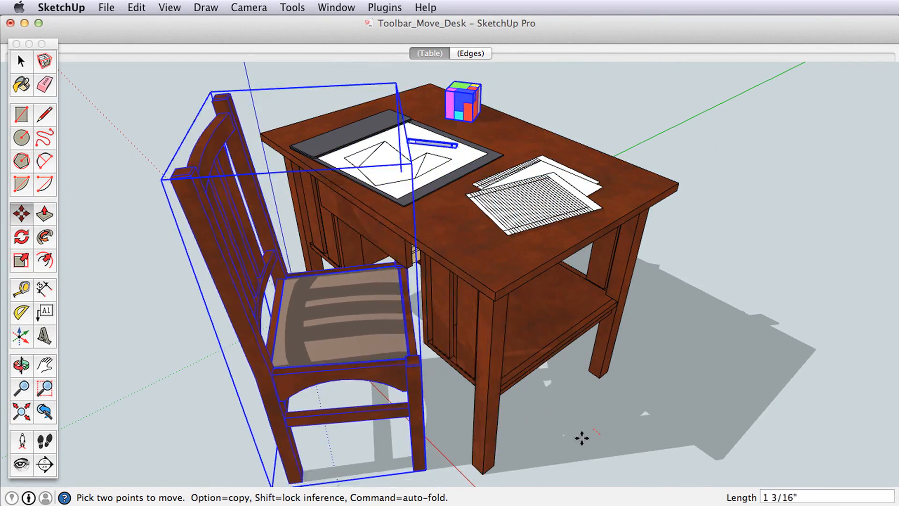
drag(580, 437, 533, 434)
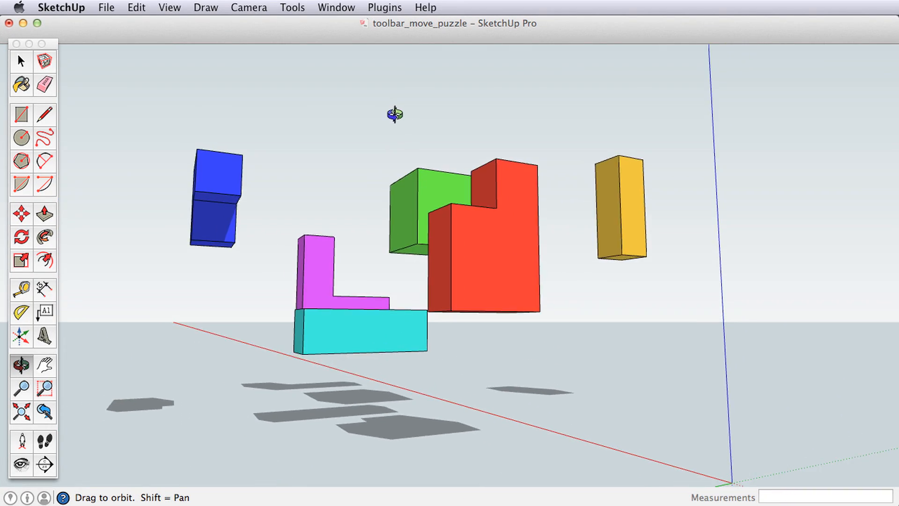
Step: Try the magenta L-piece at several spots, finally standing it beside the blue block
drag(395, 114, 123, 262)
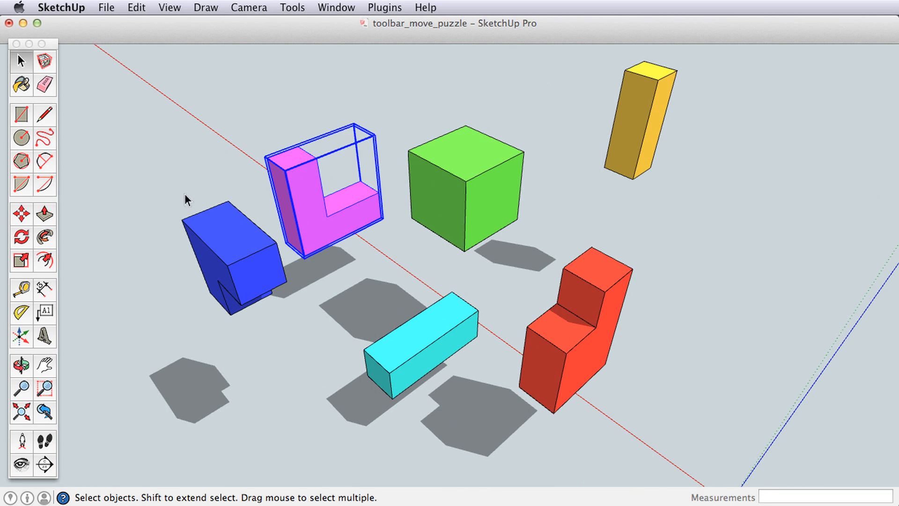
click(19, 212)
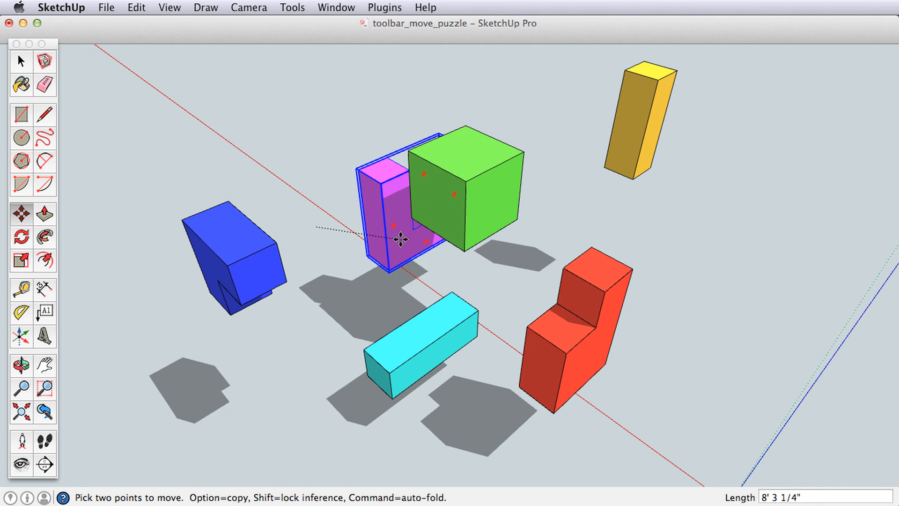
drag(395, 240, 401, 264)
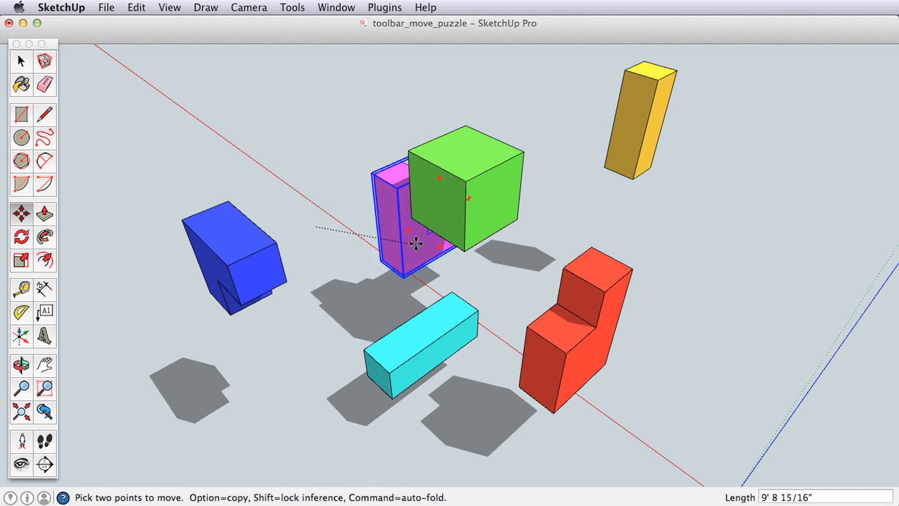
drag(414, 242, 411, 217)
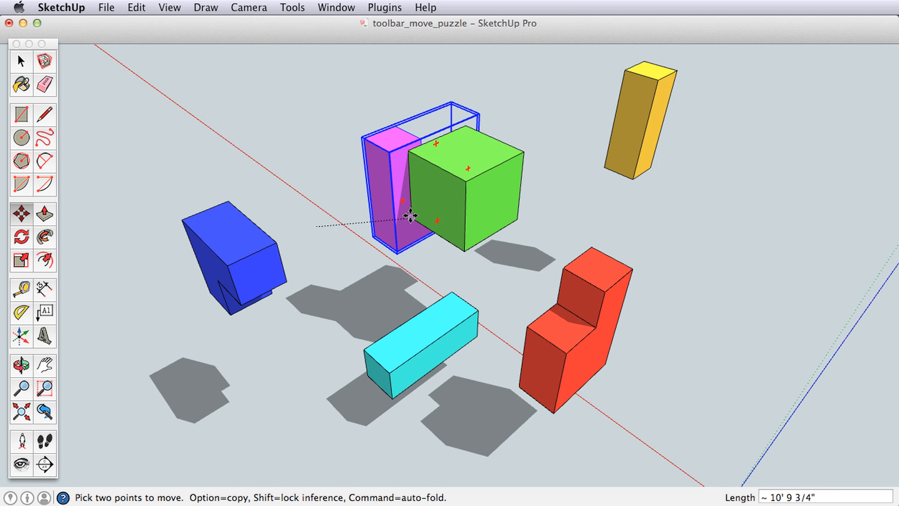
drag(410, 217, 430, 201)
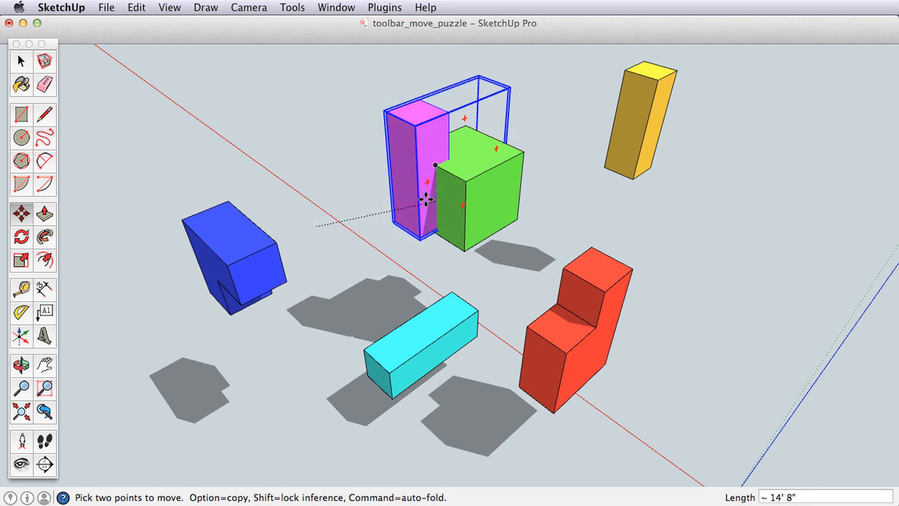
drag(422, 201, 329, 378)
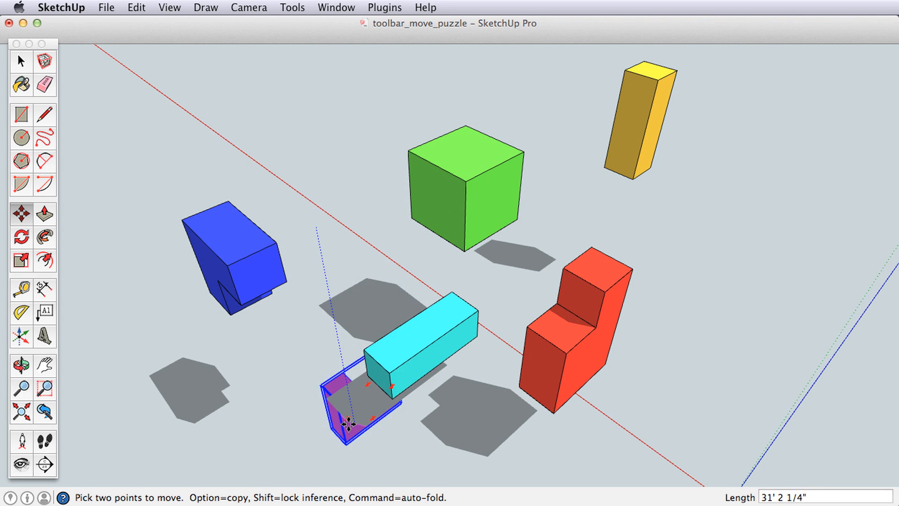
drag(349, 422, 288, 409)
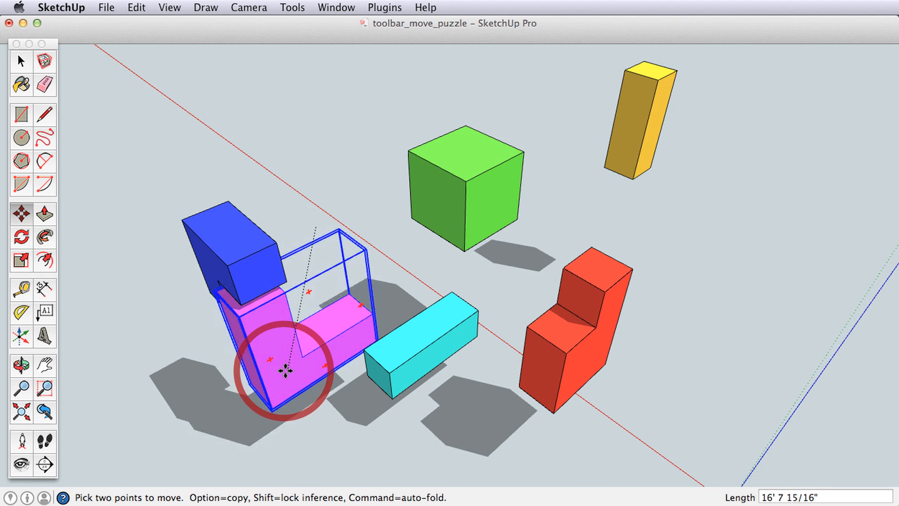
drag(286, 370, 267, 246)
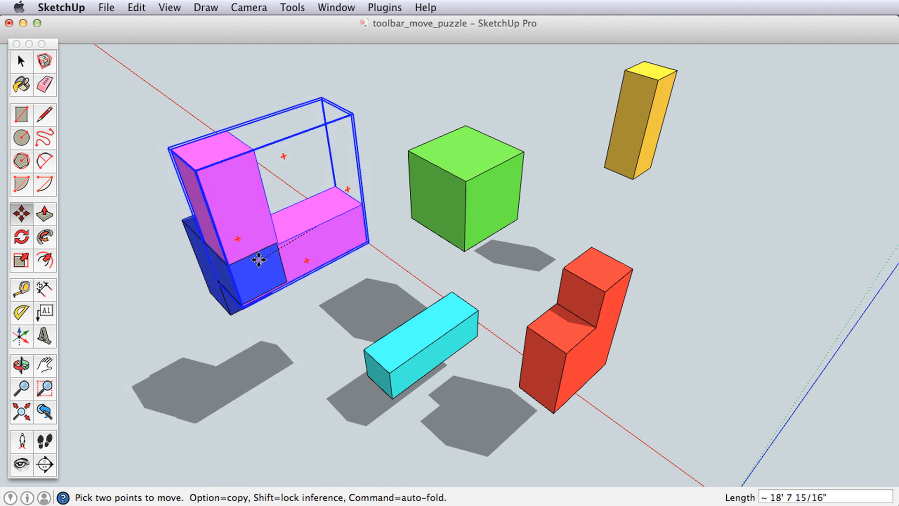
drag(260, 258, 304, 335)
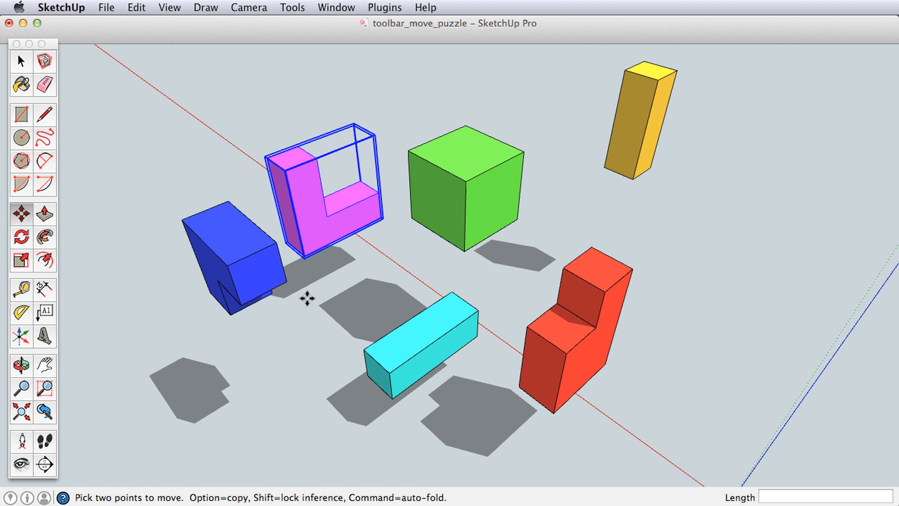
mouse_move(238, 147)
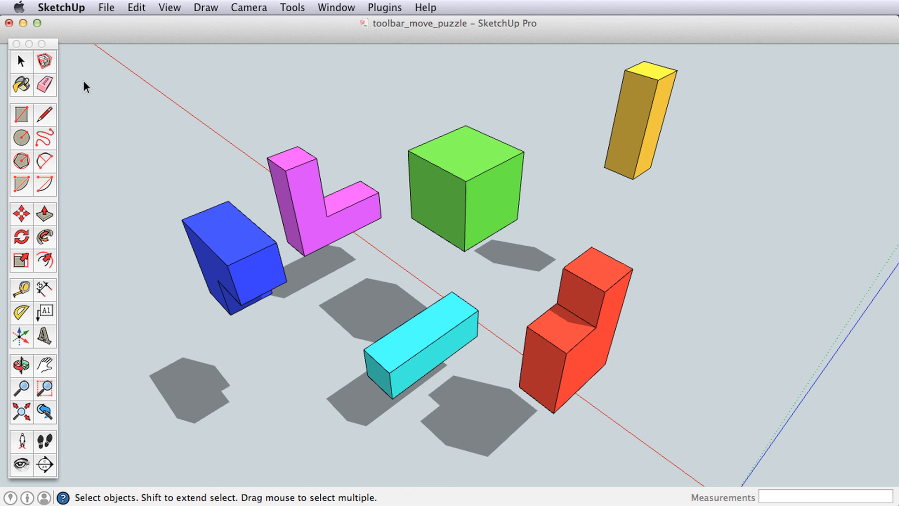
Step: Fit the blue block onto the growing cube
click(21, 213)
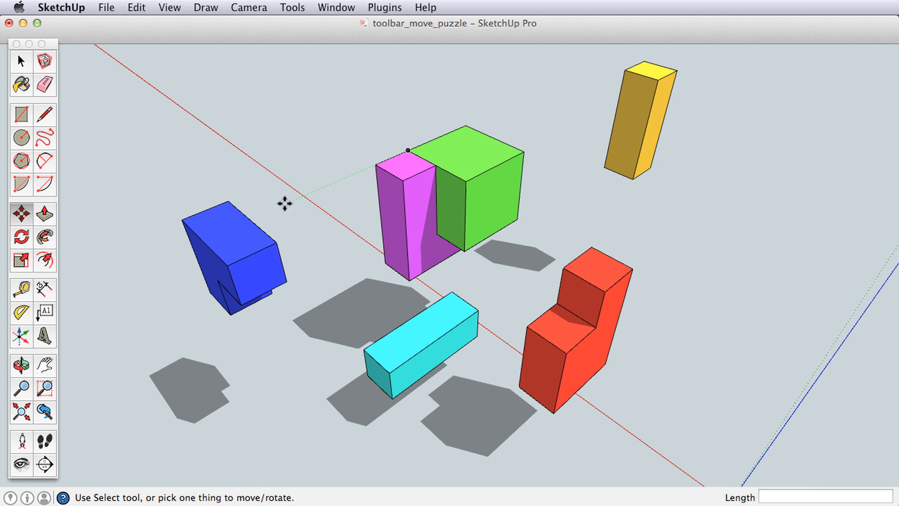
click(226, 201)
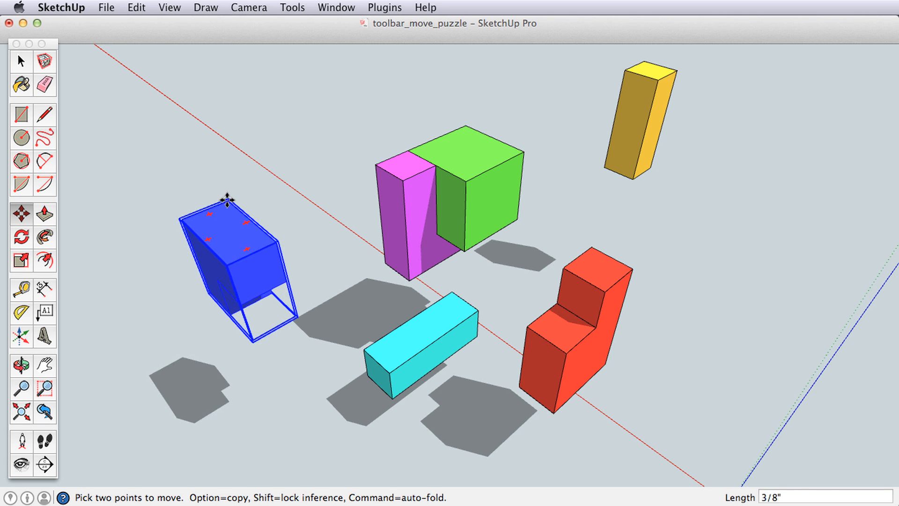
drag(226, 201, 432, 166)
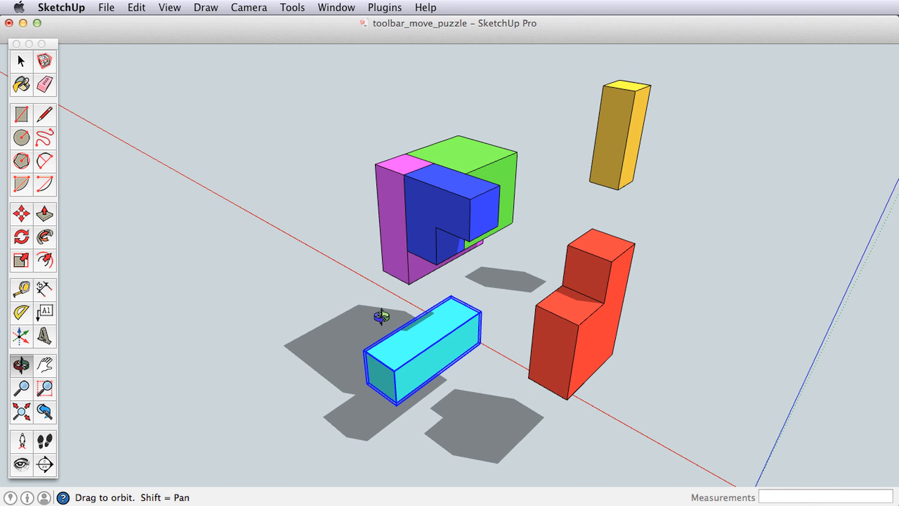
Step: Snap the yellow bar into the cube's empty front-right corner, completing the cube
click(21, 212)
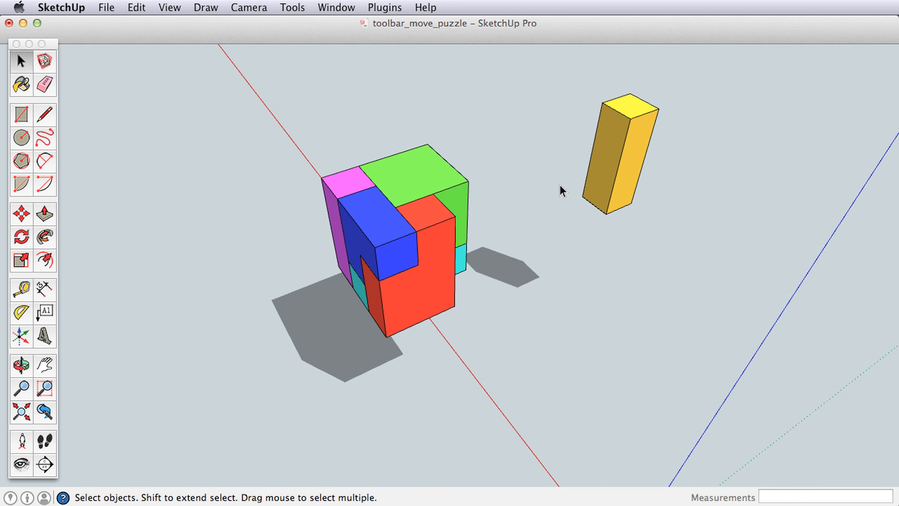
click(623, 148)
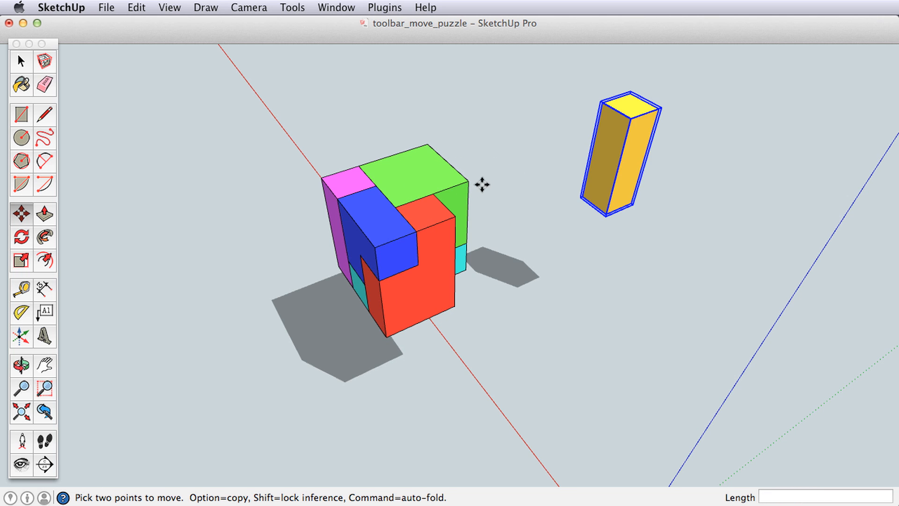
mouse_move(598, 101)
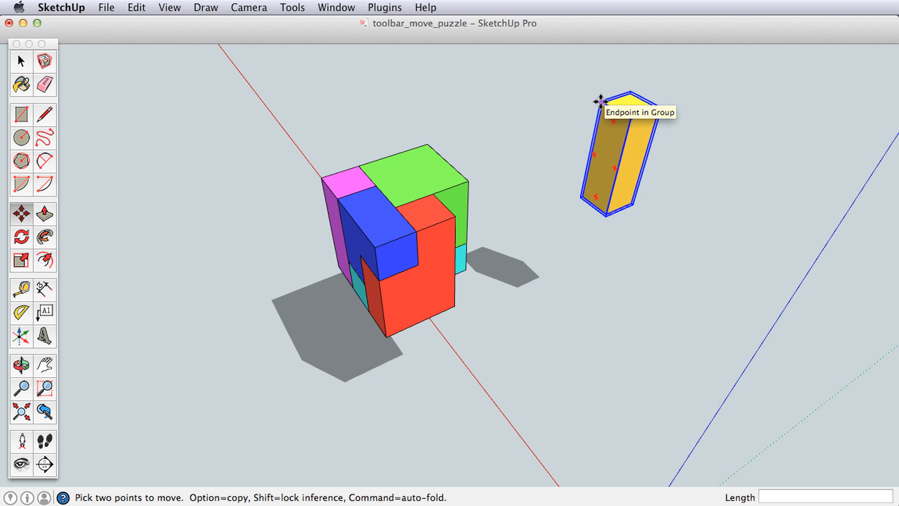
drag(599, 99, 453, 192)
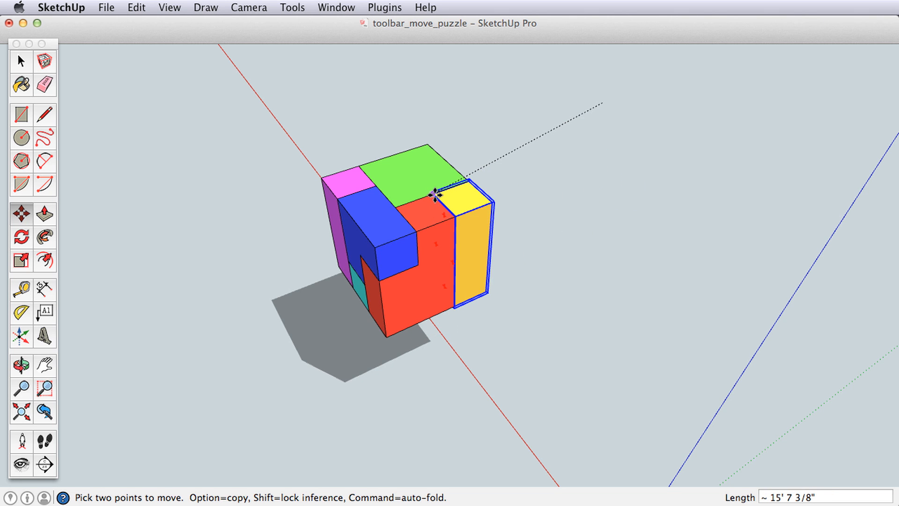
drag(439, 192, 589, 144)
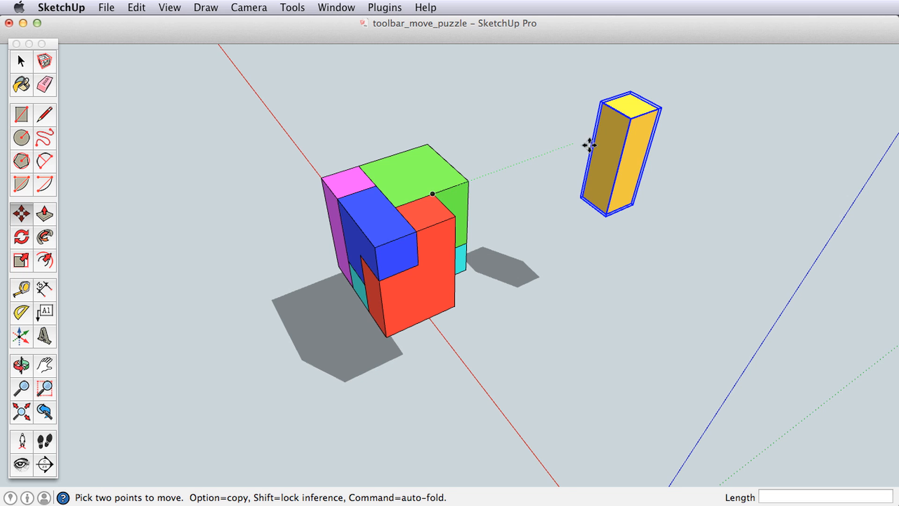
drag(591, 145, 509, 182)
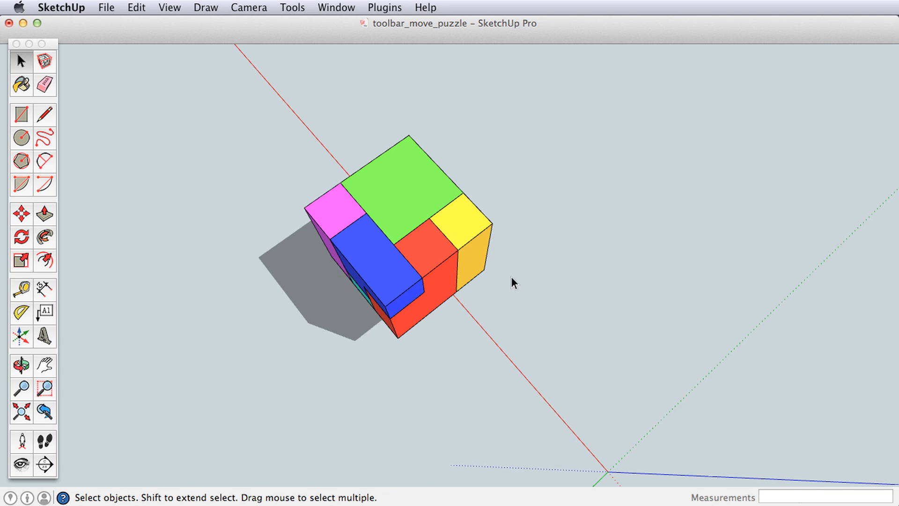
mouse_move(117, 394)
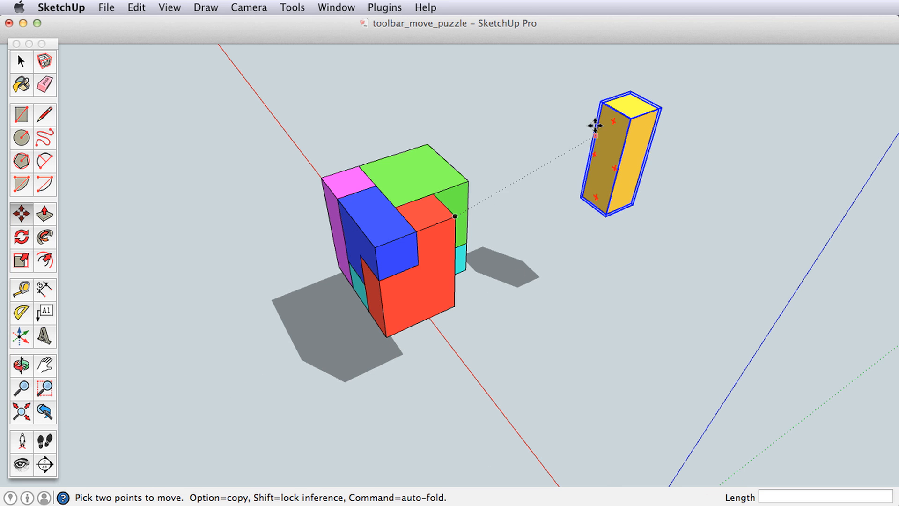
drag(594, 122, 631, 125)
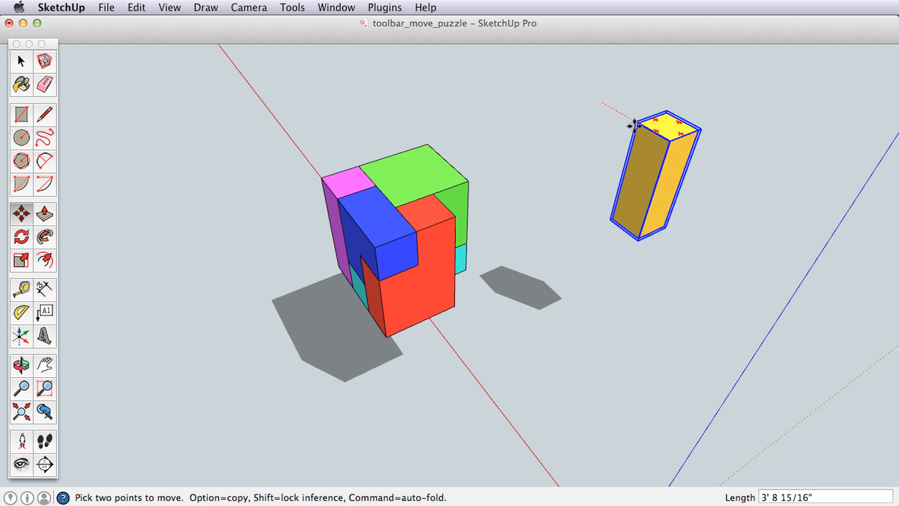
drag(634, 126, 625, 174)
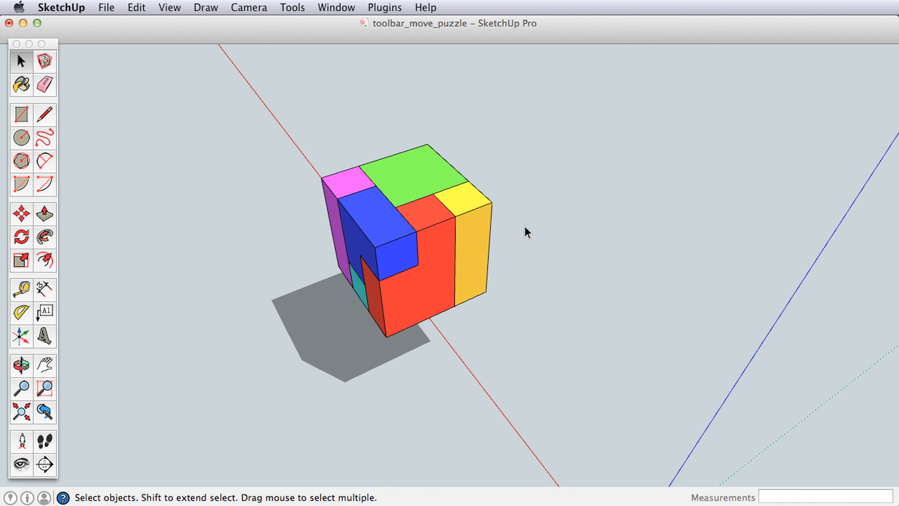
mouse_move(538, 251)
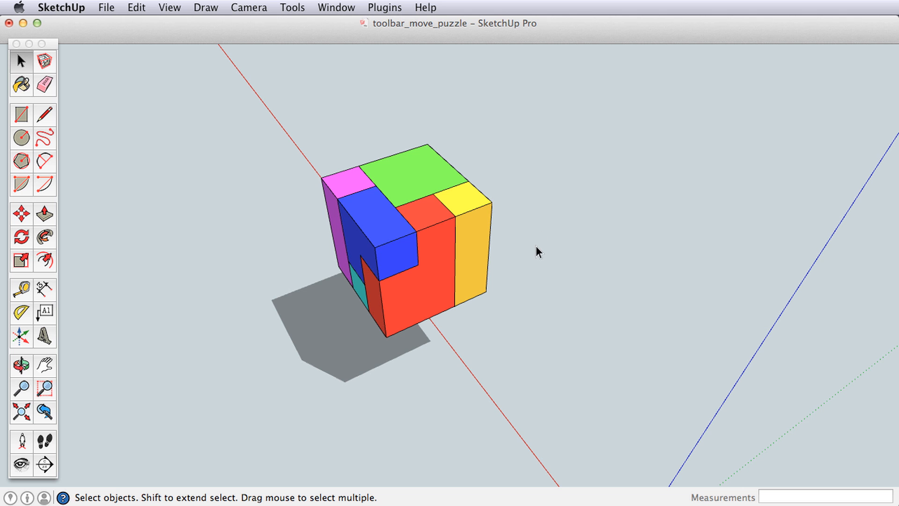
Step: Orbit around the finished cube to view it from another side
click(21, 365)
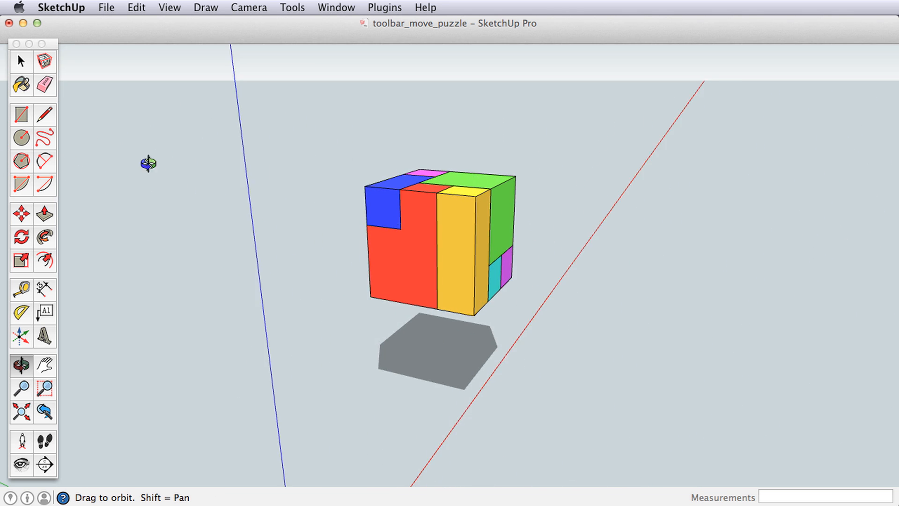
drag(148, 163, 303, 286)
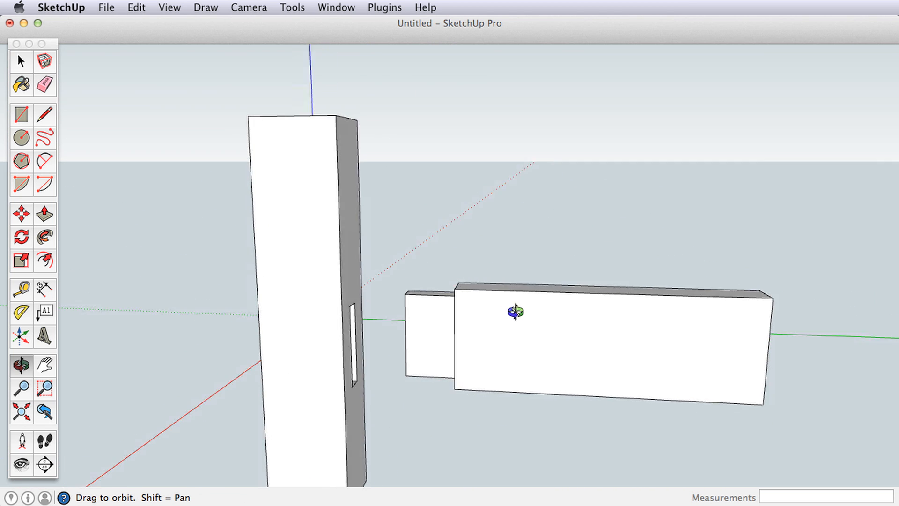
Step: Slide the tenoned rail into line beside the slotted board, leaving a 3/8 inch step
click(20, 388)
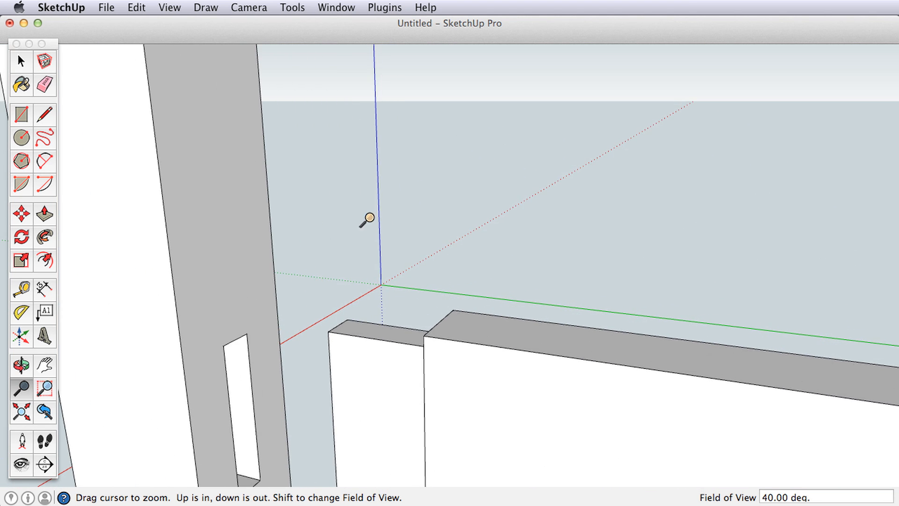
click(21, 364)
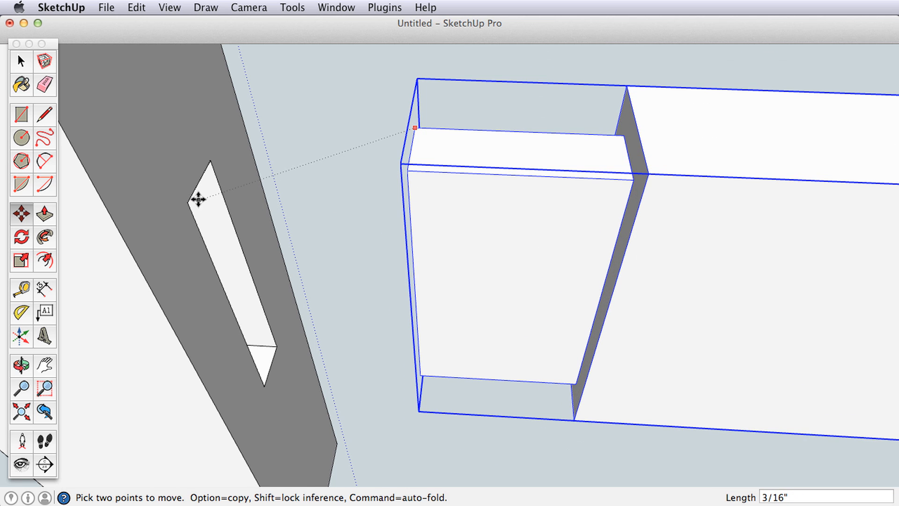
drag(209, 198, 398, 203)
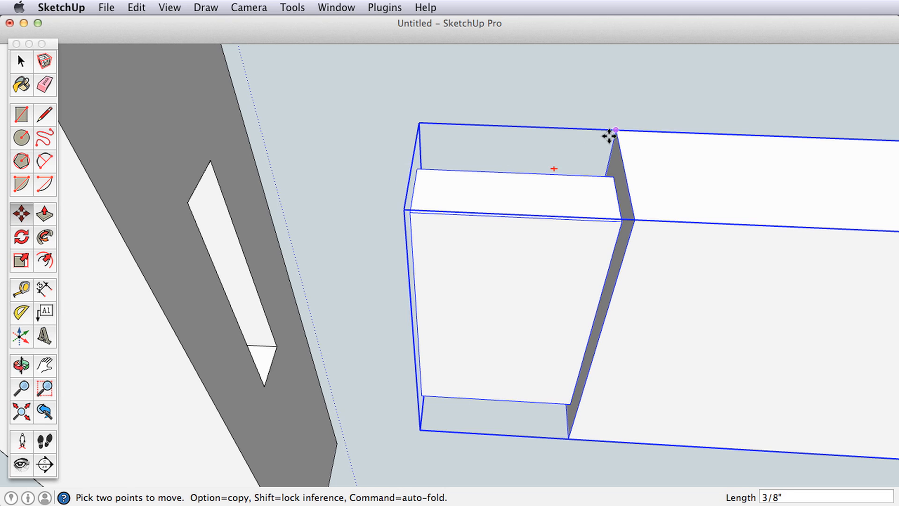
drag(614, 130, 211, 114)
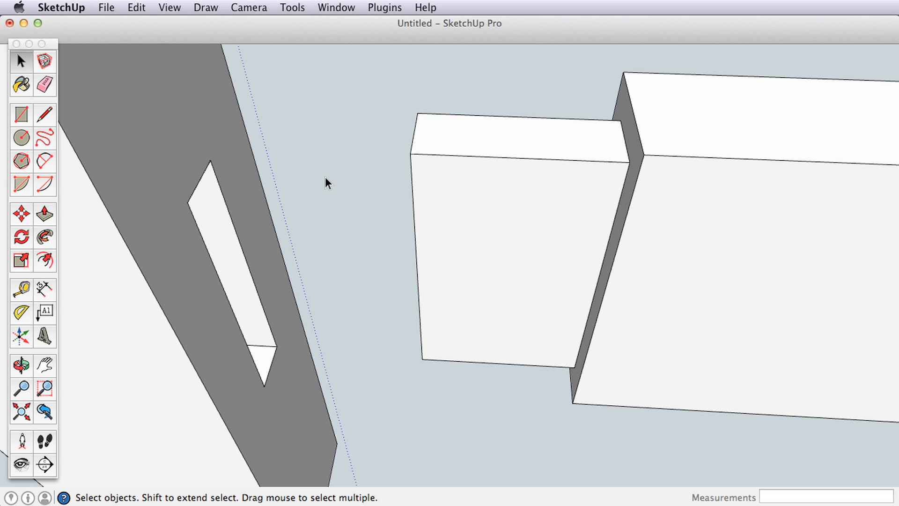
mouse_move(309, 160)
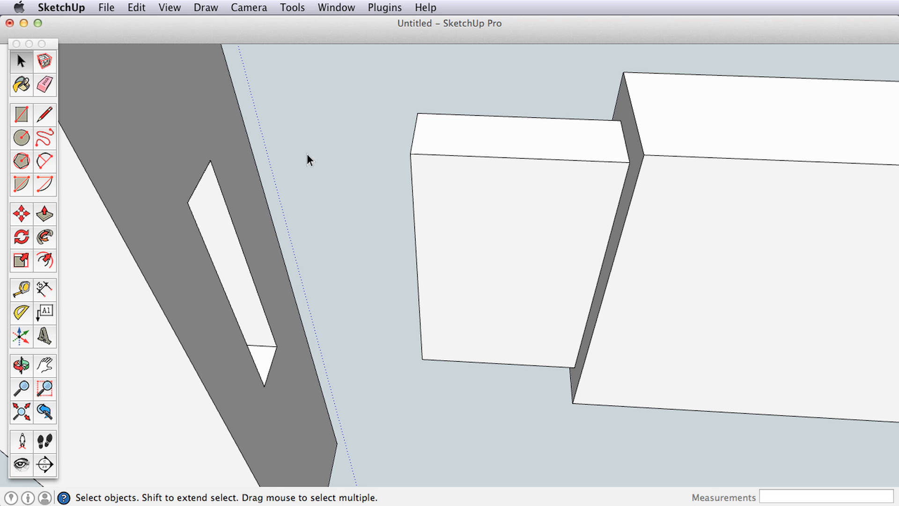
Step: Turn on X-ray face style and drop the tenon inside the mortise
click(169, 7)
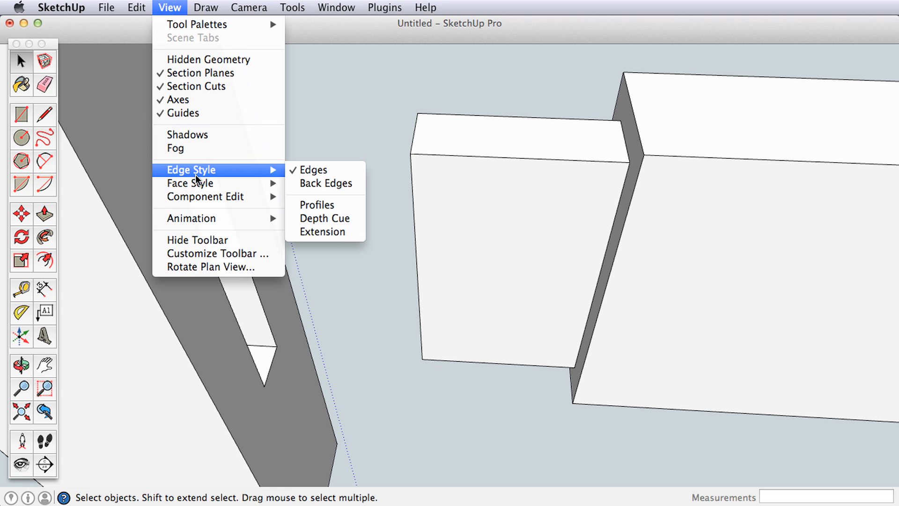
mouse_move(189, 183)
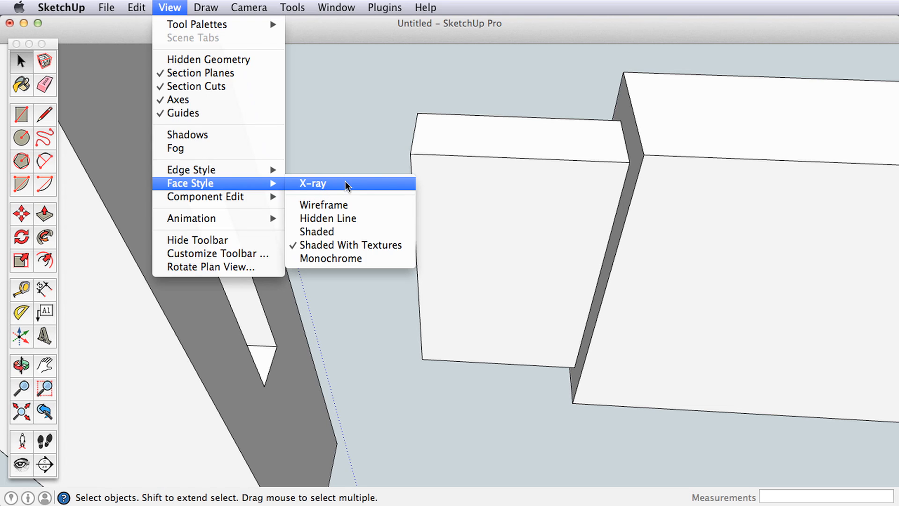
click(312, 183)
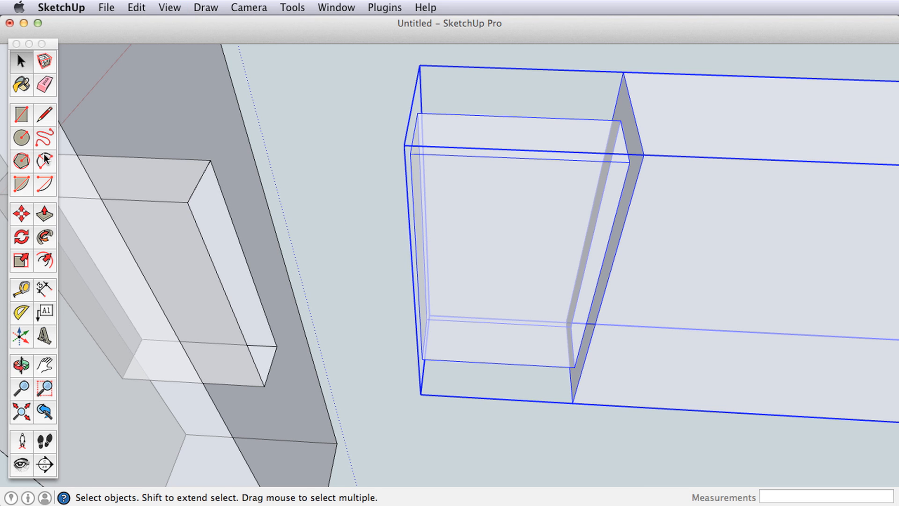
click(21, 214)
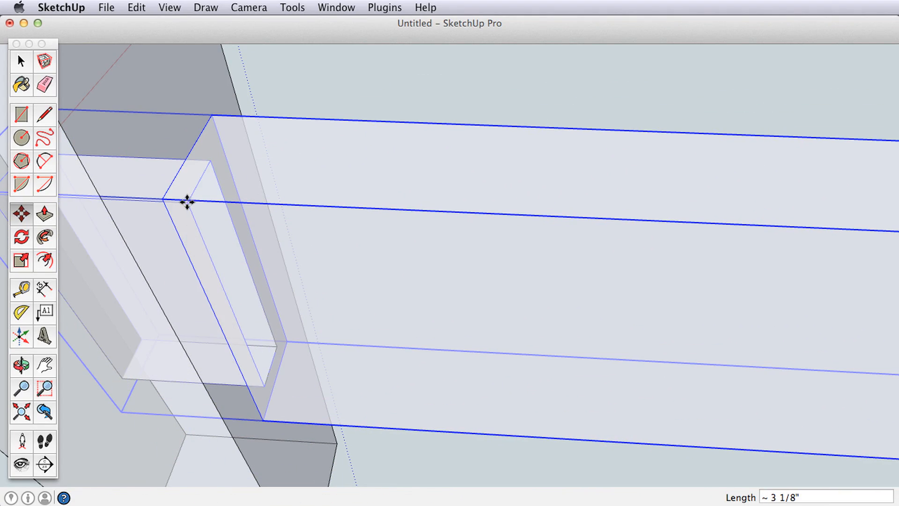
click(21, 364)
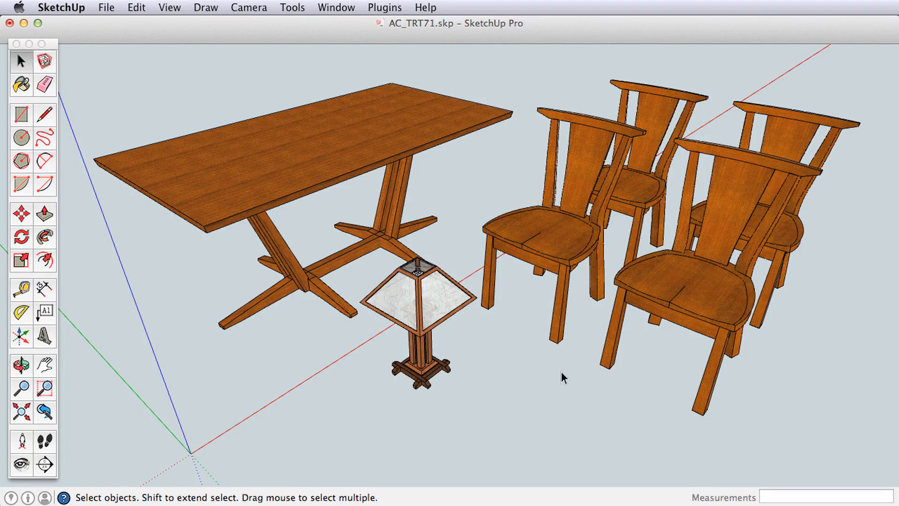
Step: Orbit around the table and lift the lamp from the floor onto the tabletop
click(20, 365)
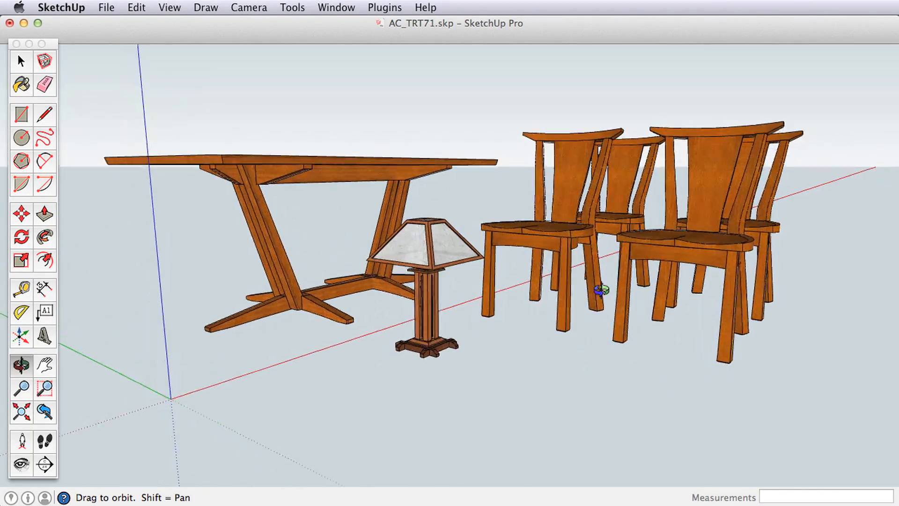
drag(600, 289, 585, 407)
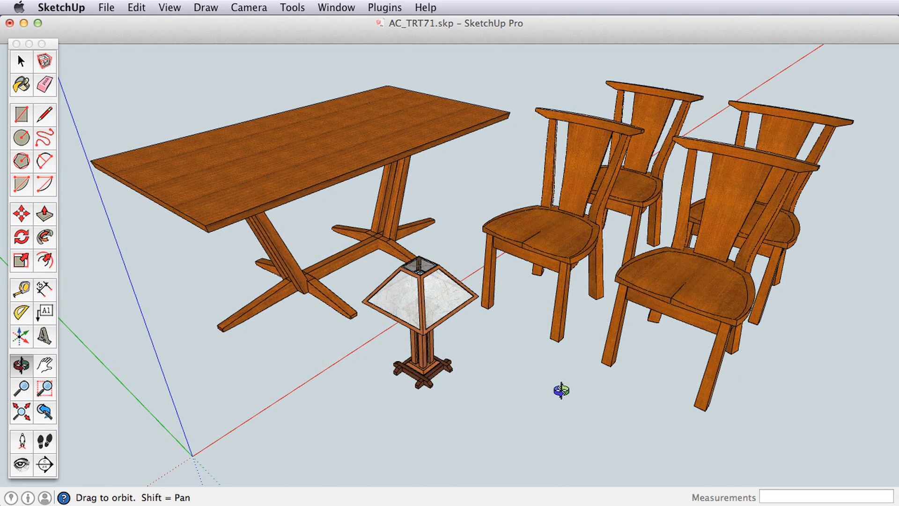
click(20, 61)
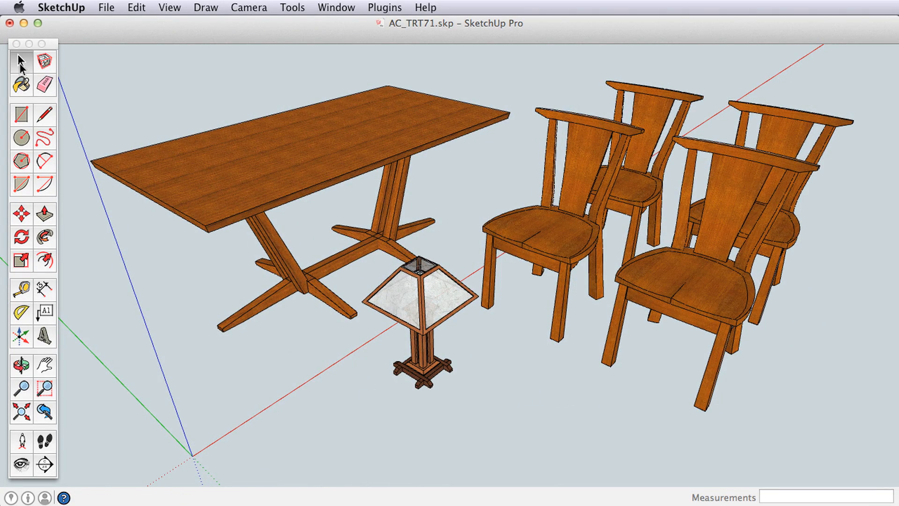
mouse_move(419, 330)
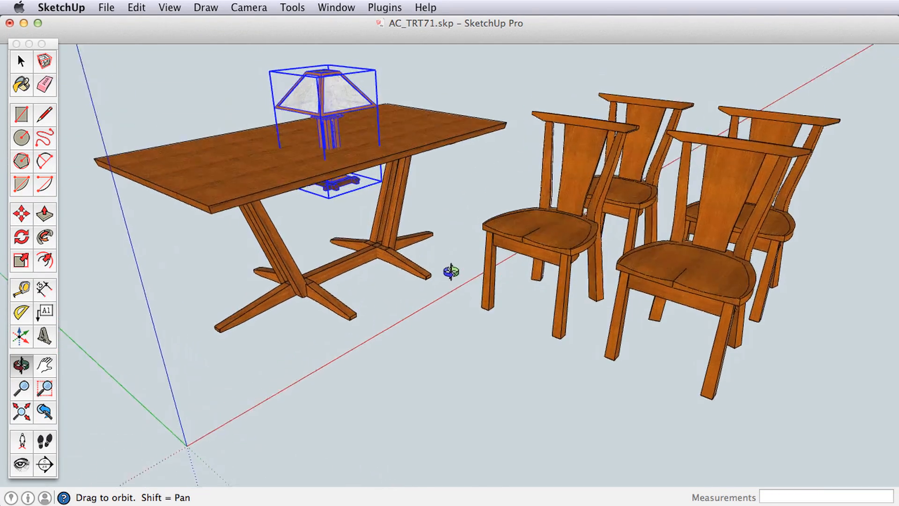
drag(447, 270, 344, 279)
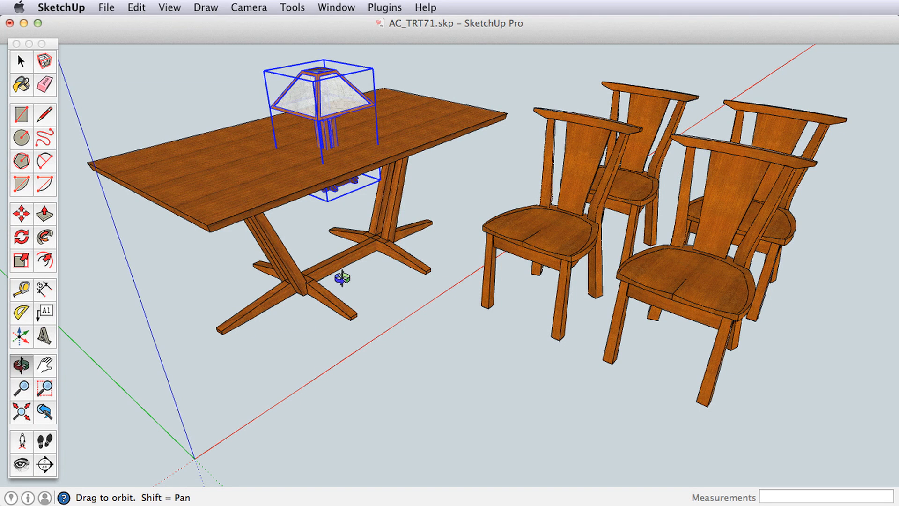
click(136, 7)
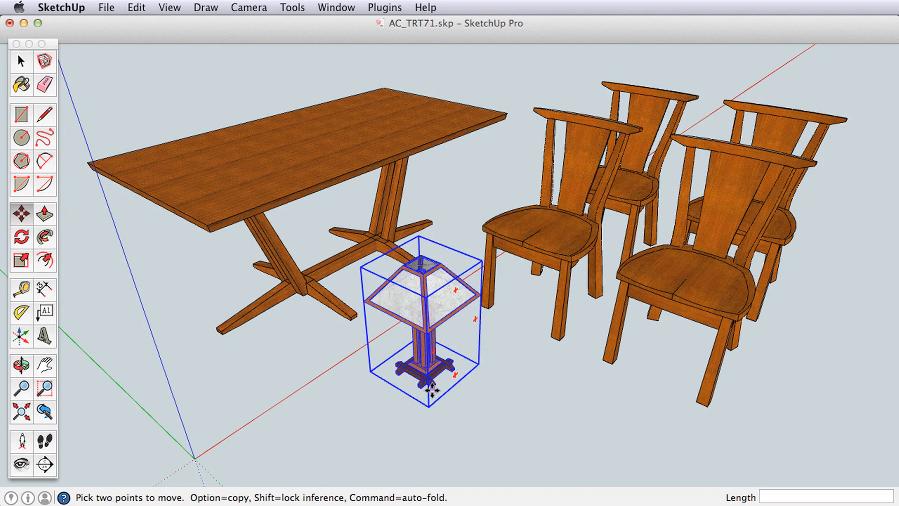
drag(416, 383, 331, 161)
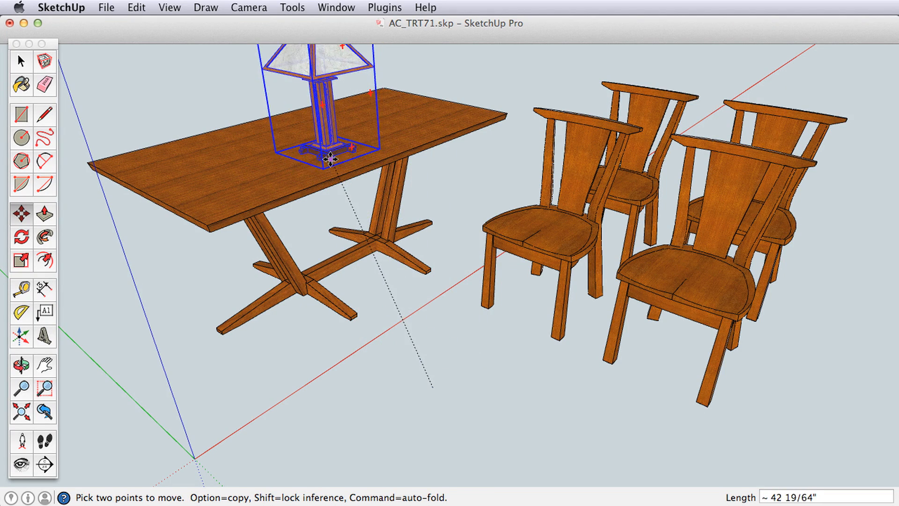
click(20, 362)
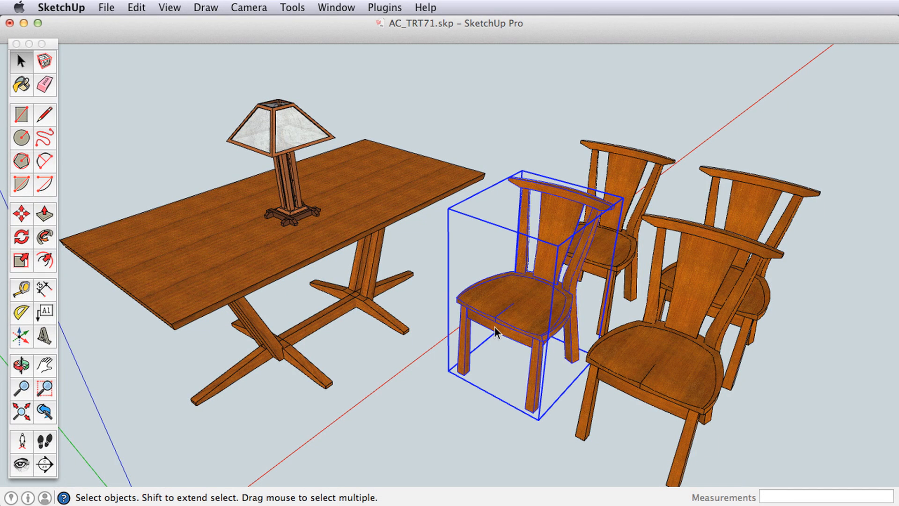
Step: Rotate the front chair nearest the table, pivoting on the floor so its seat faces the table
click(21, 213)
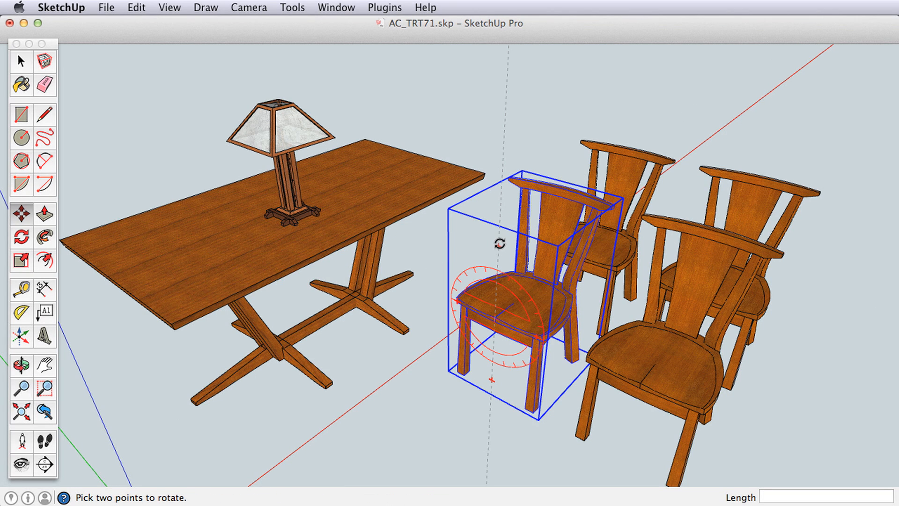
click(20, 213)
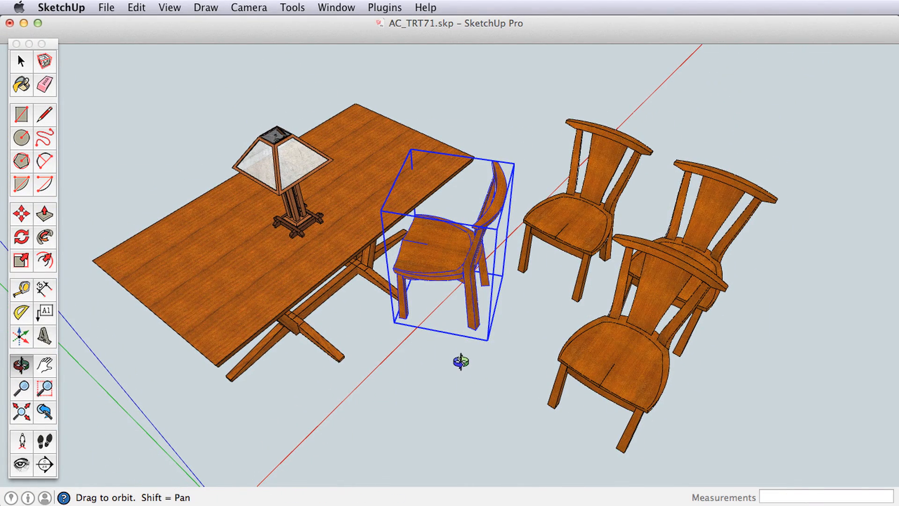
Step: Exit Orbit from the right-click menu and switch to the Move tool for the chairs
right_click(458, 361)
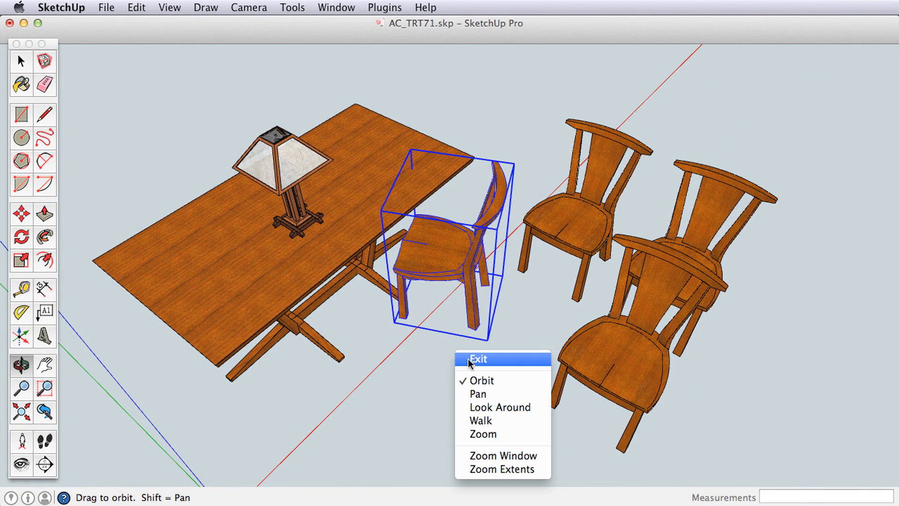
click(478, 358)
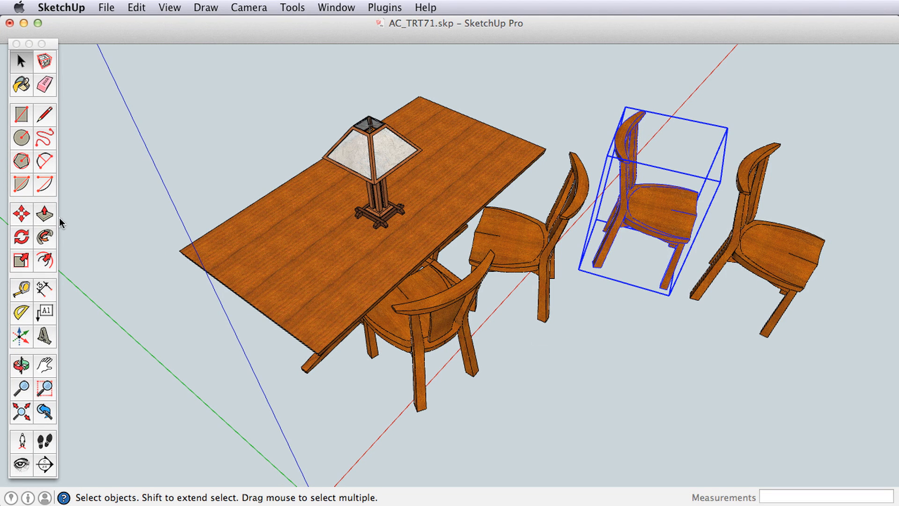
click(21, 212)
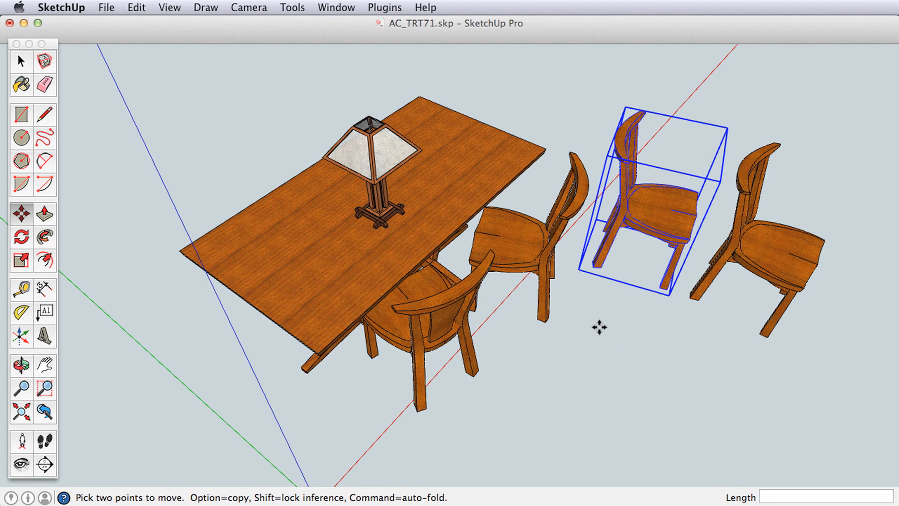
Step: Orbit to a top view and drag the remaining chair to the table's right side
drag(597, 328, 236, 385)
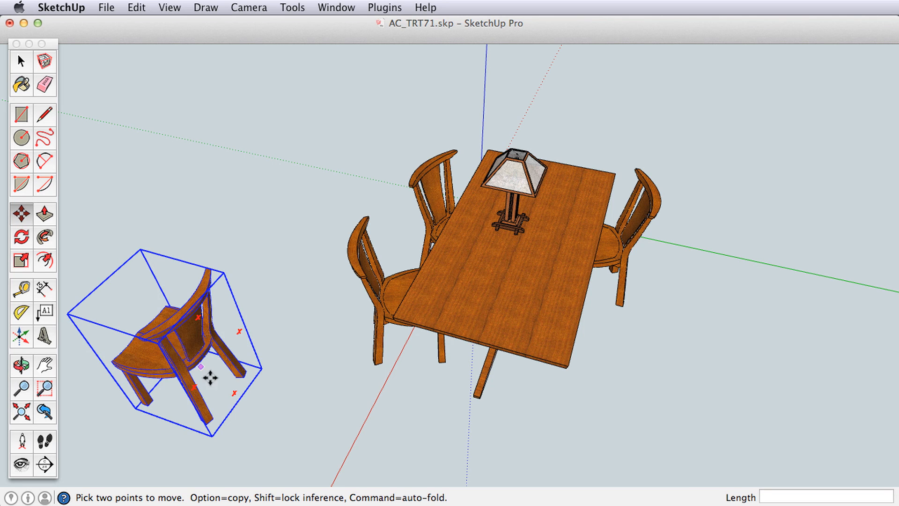
drag(215, 378, 659, 361)
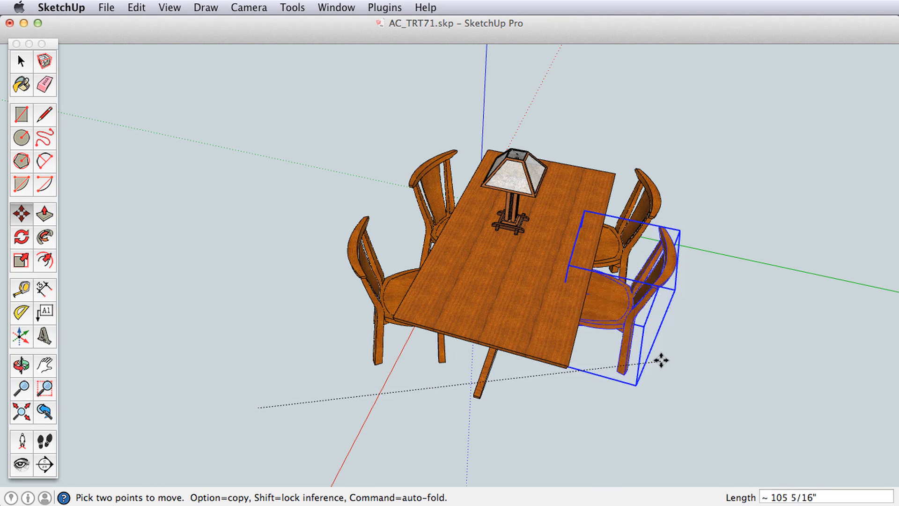
drag(659, 361, 639, 366)
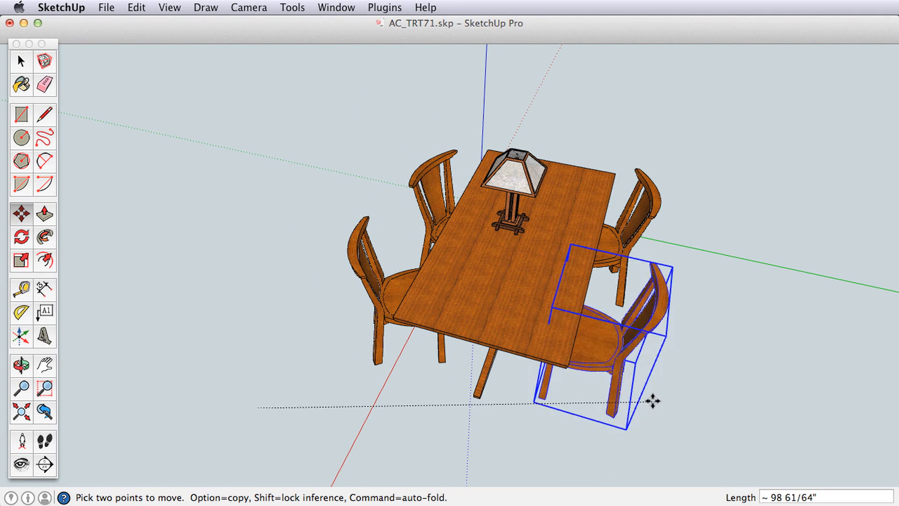
drag(652, 402, 648, 431)
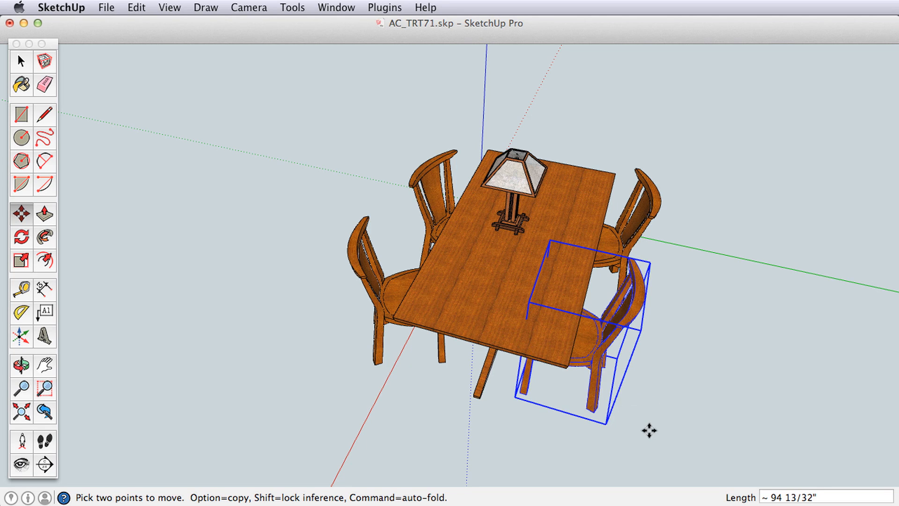
drag(647, 429, 661, 417)
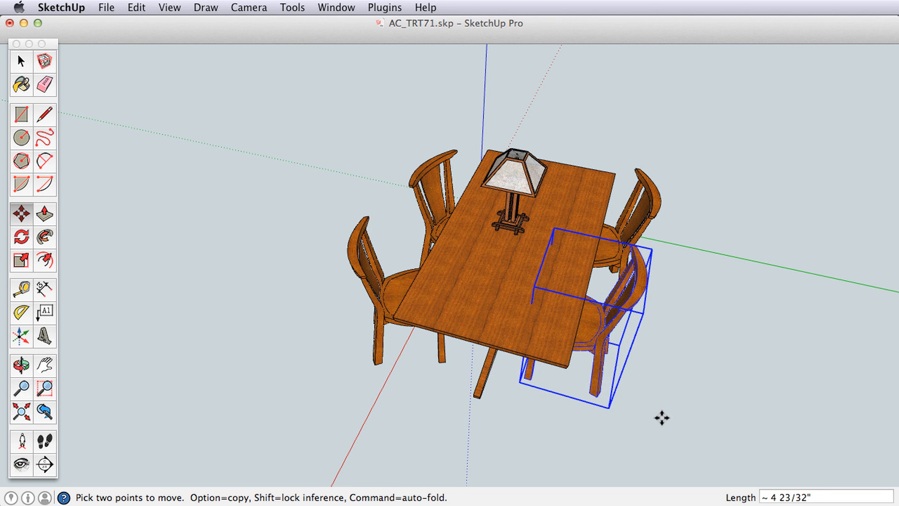